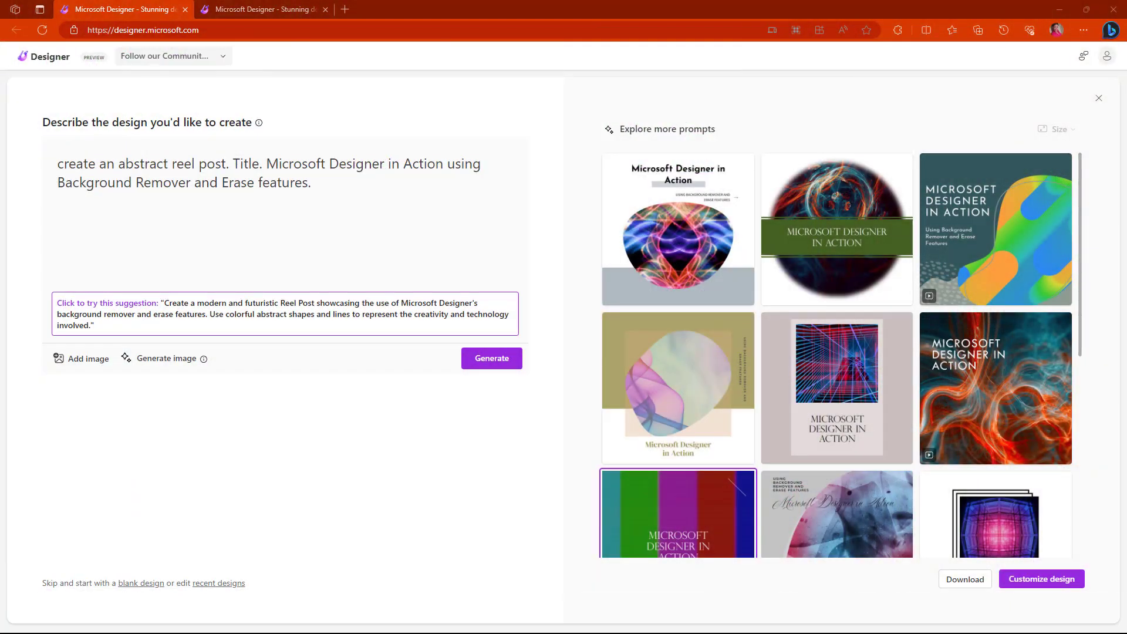
- Open the green-and-purple glitch reel design for editing
click(322, 191)
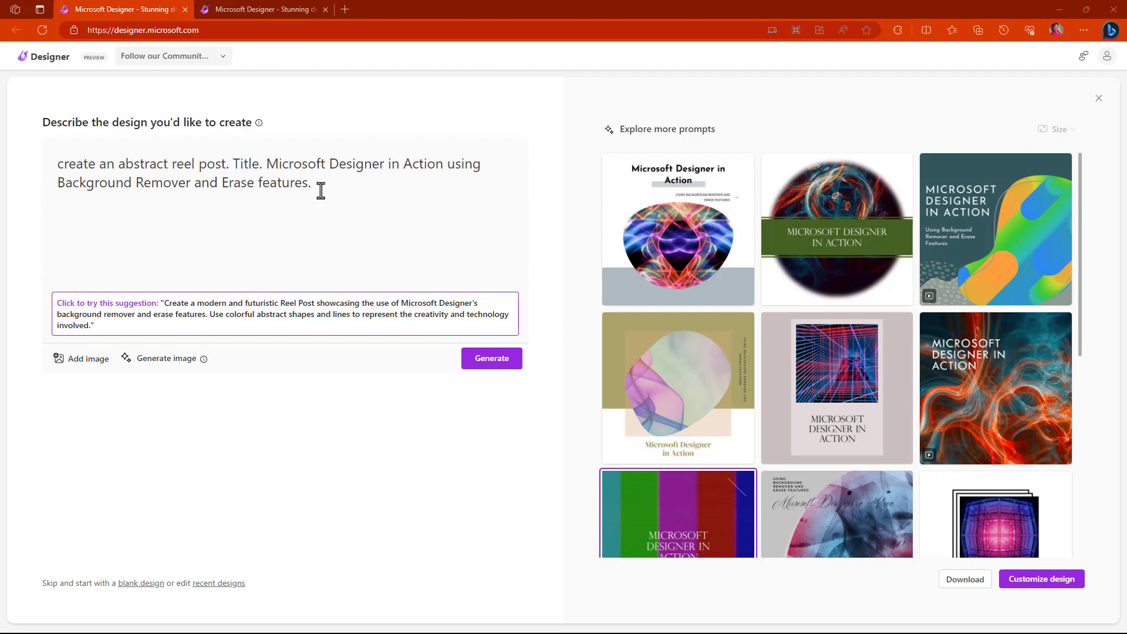
mouse_move(360, 190)
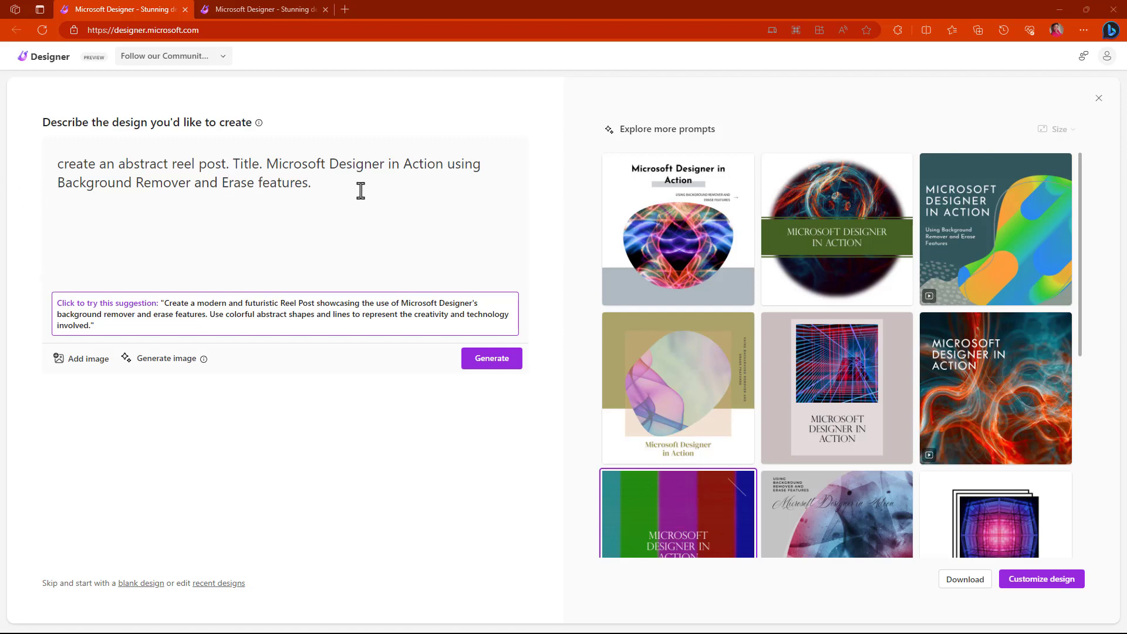
mouse_move(38, 377)
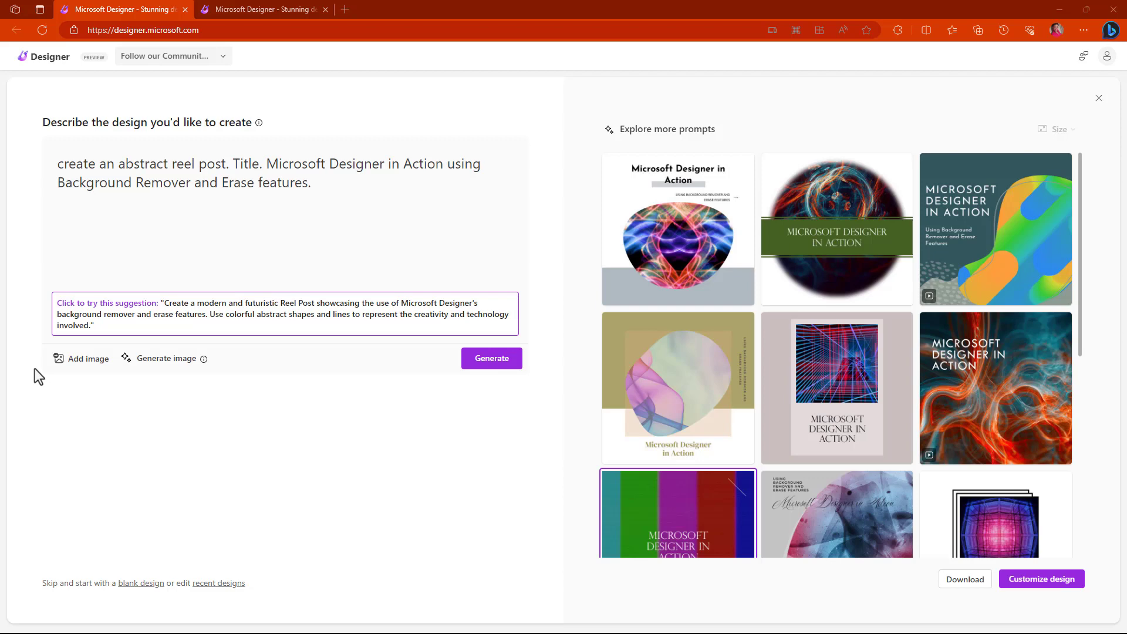
mouse_move(216, 340)
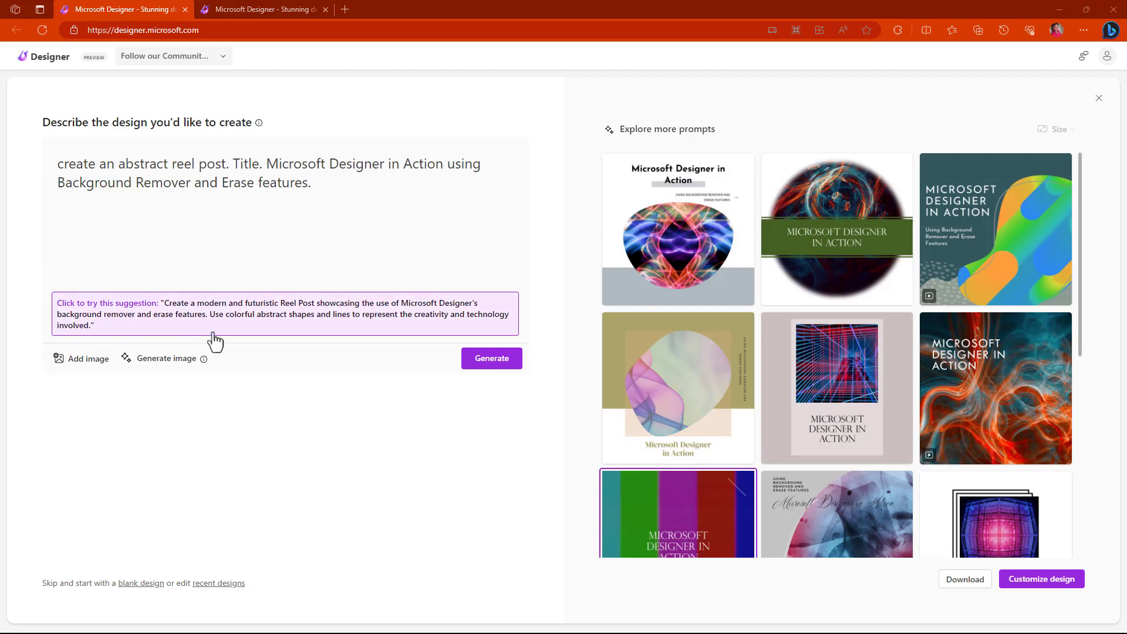
mouse_move(294, 336)
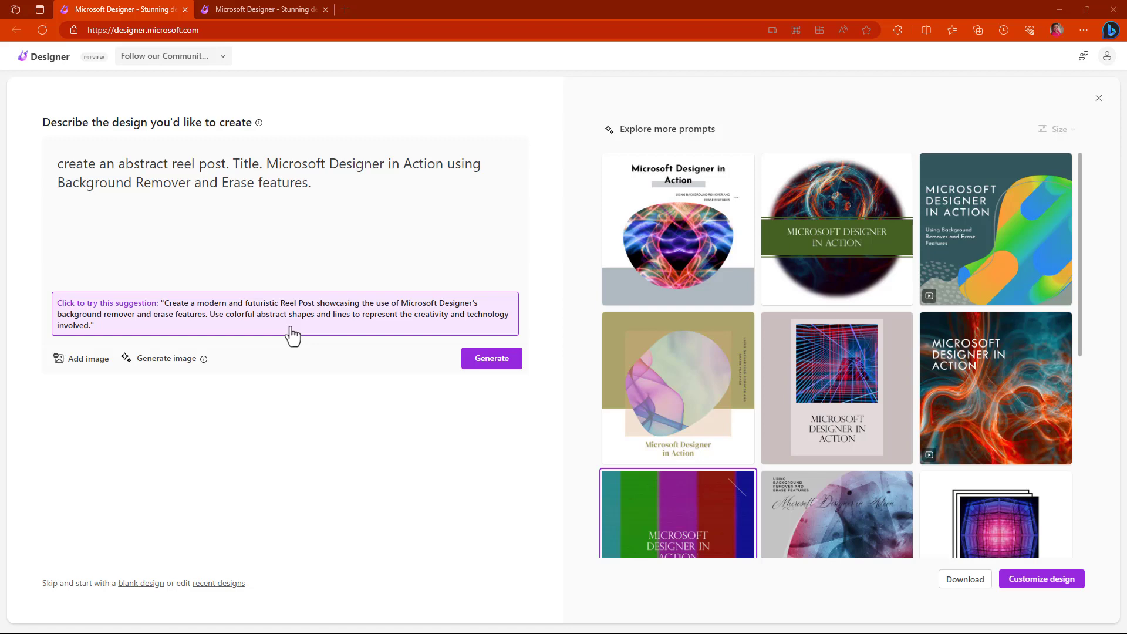
mouse_move(305, 345)
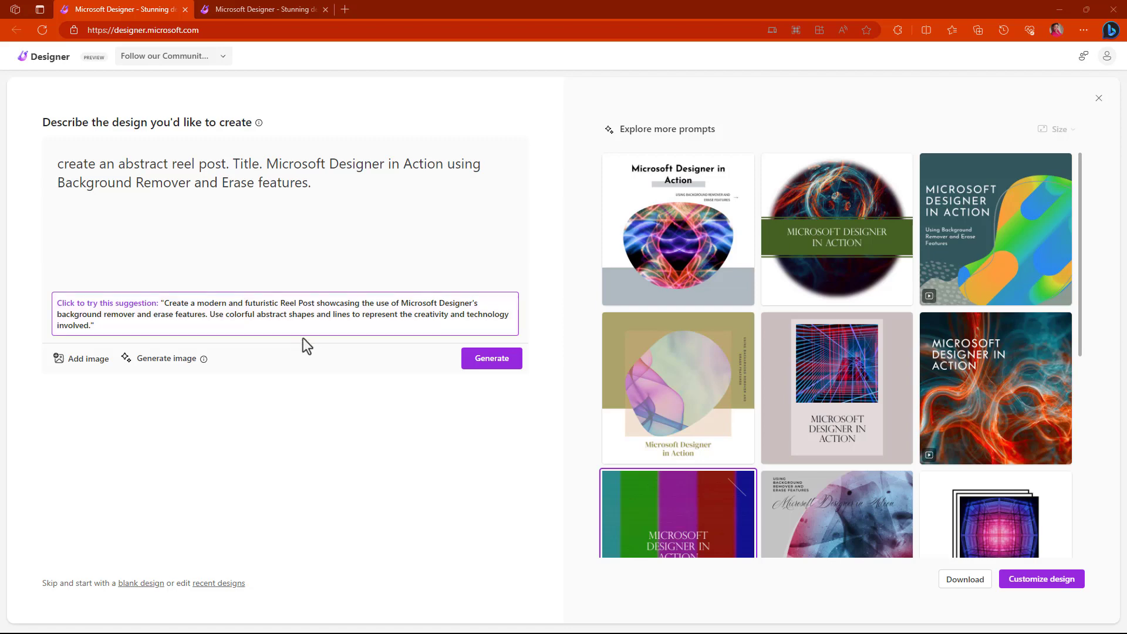
mouse_move(1121, 318)
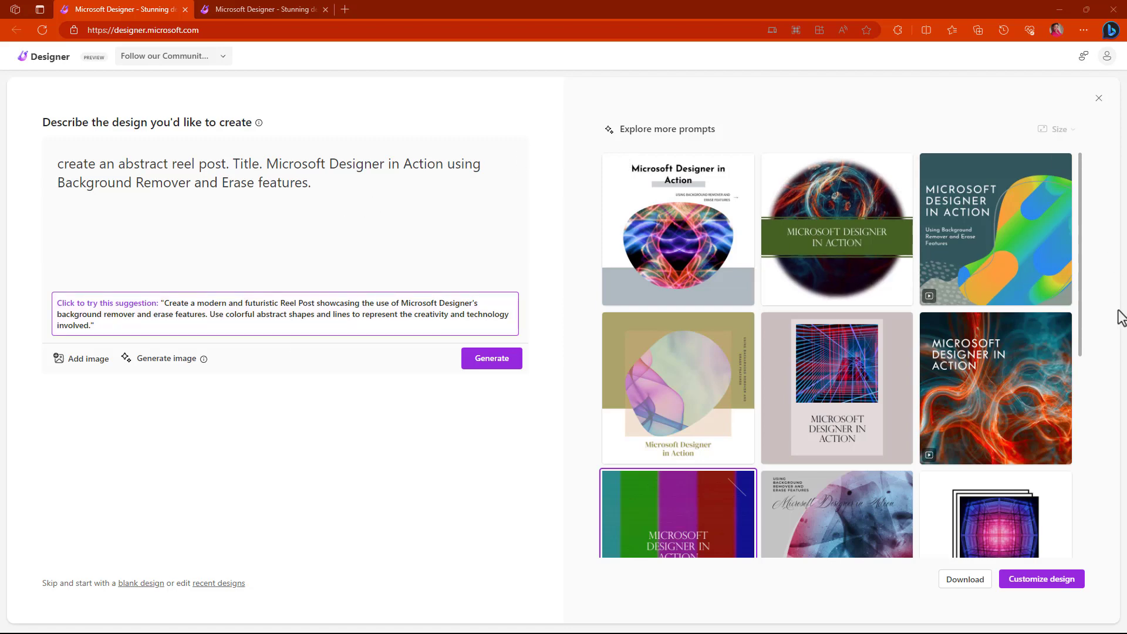
scroll(down, 3)
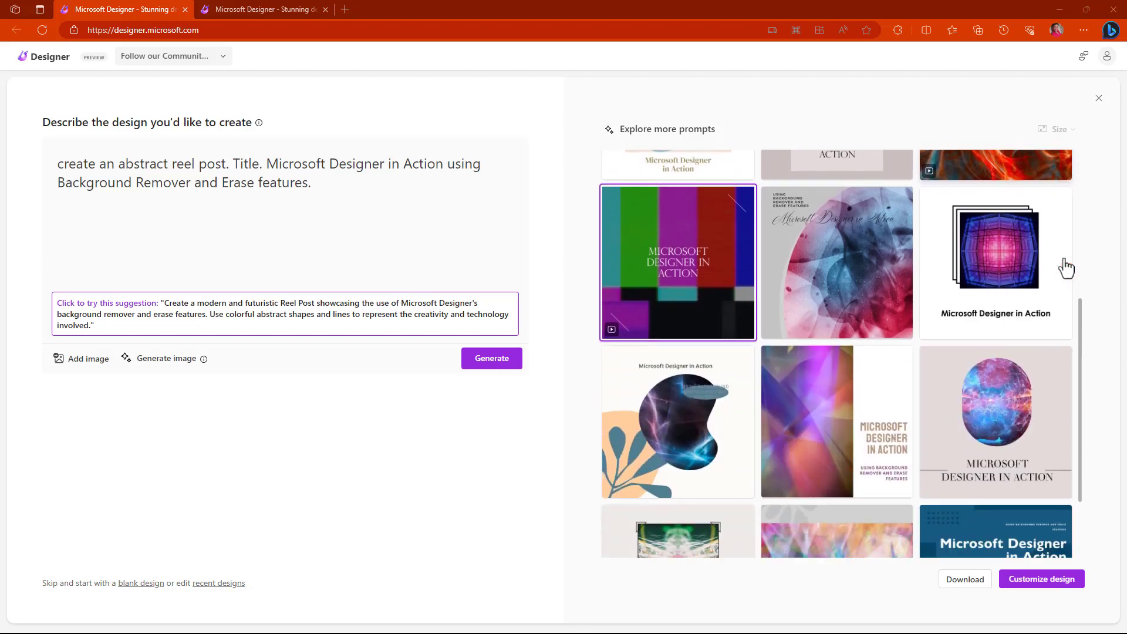
scroll(down, 3)
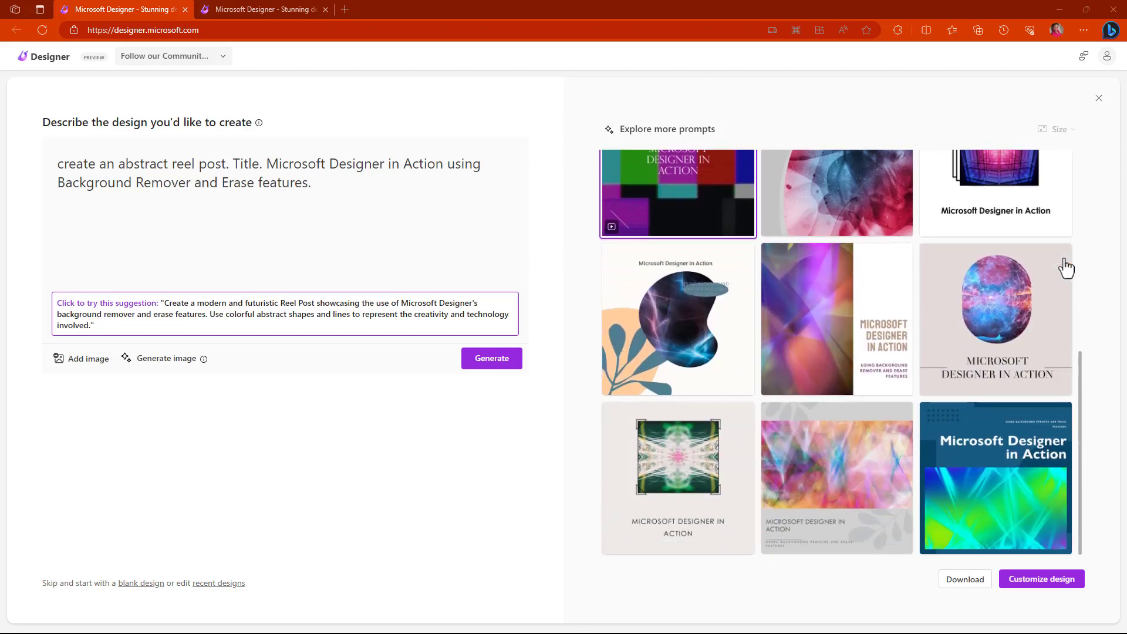
scroll(up, 3)
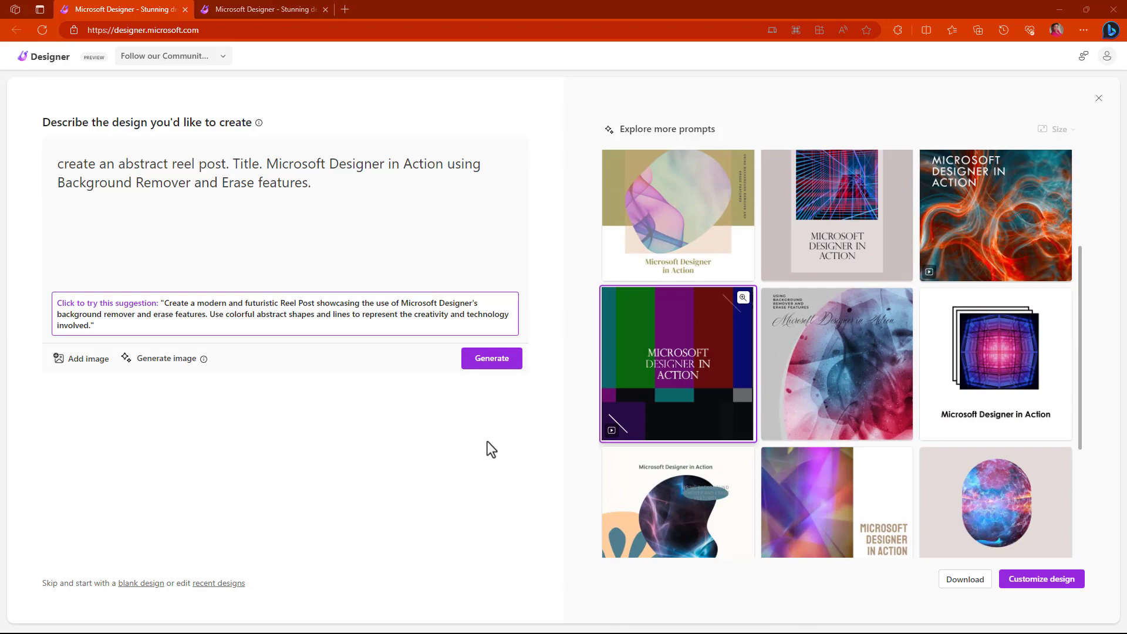
click(1041, 579)
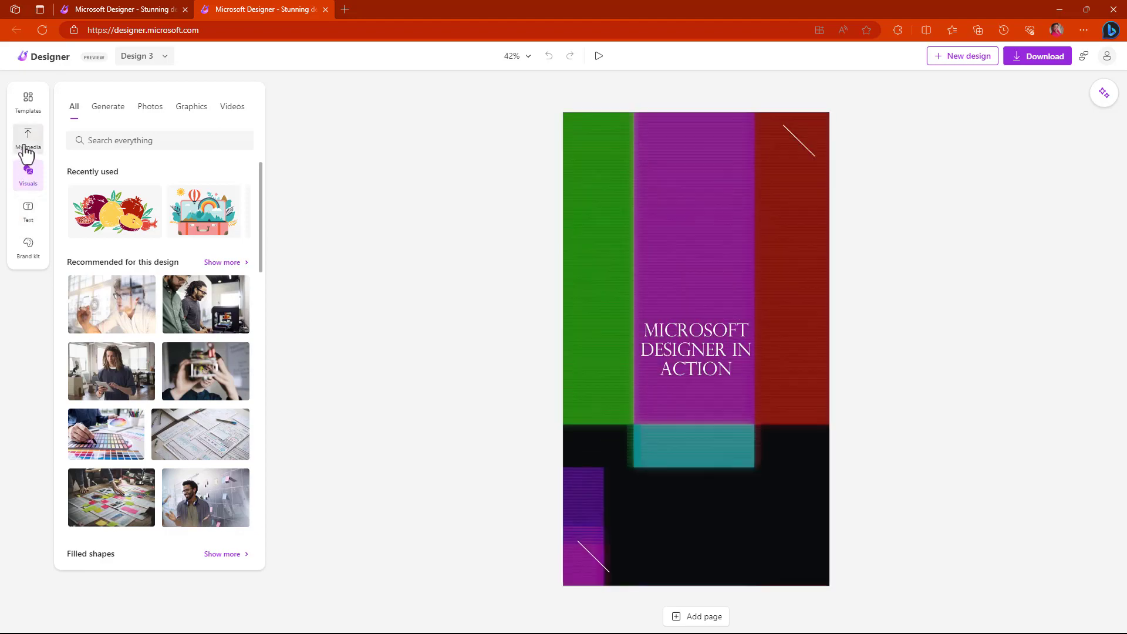
- Insert the woman-in-pink video from My media onto the page
click(27, 138)
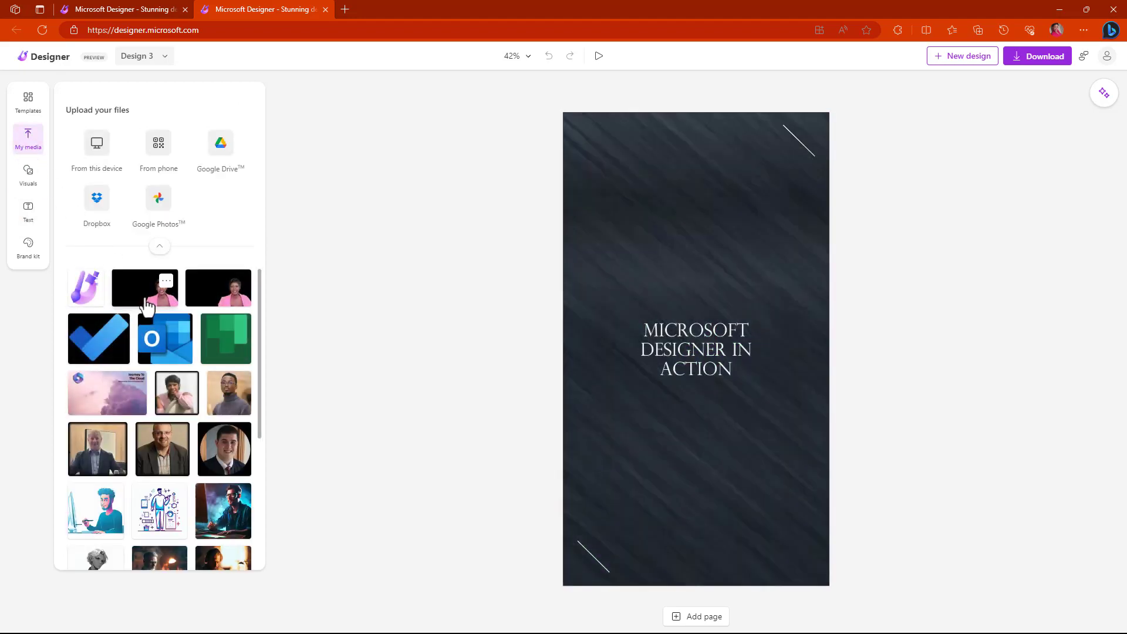
click(218, 289)
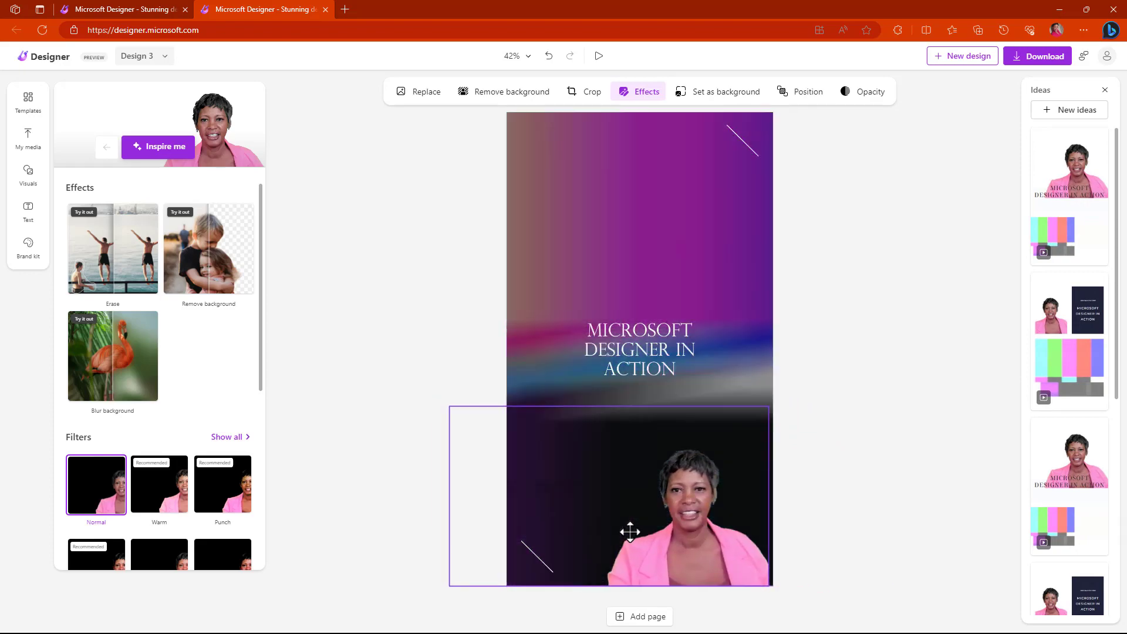
- Crop the woman's video, enlarge it over the lower half and set its opacity to 35%
click(549, 55)
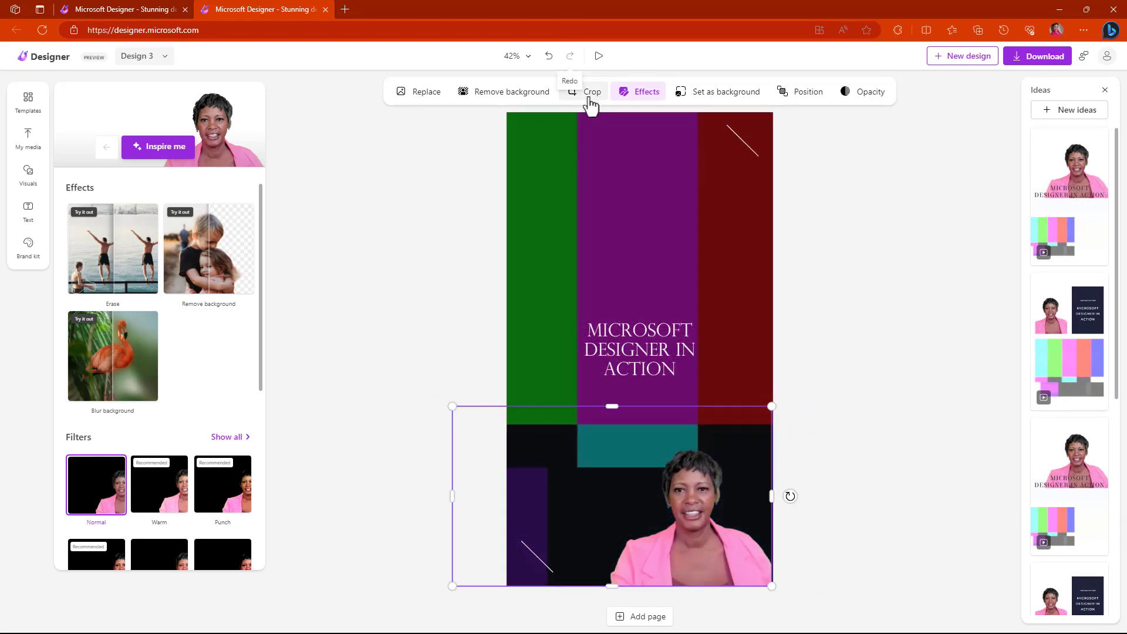
click(592, 92)
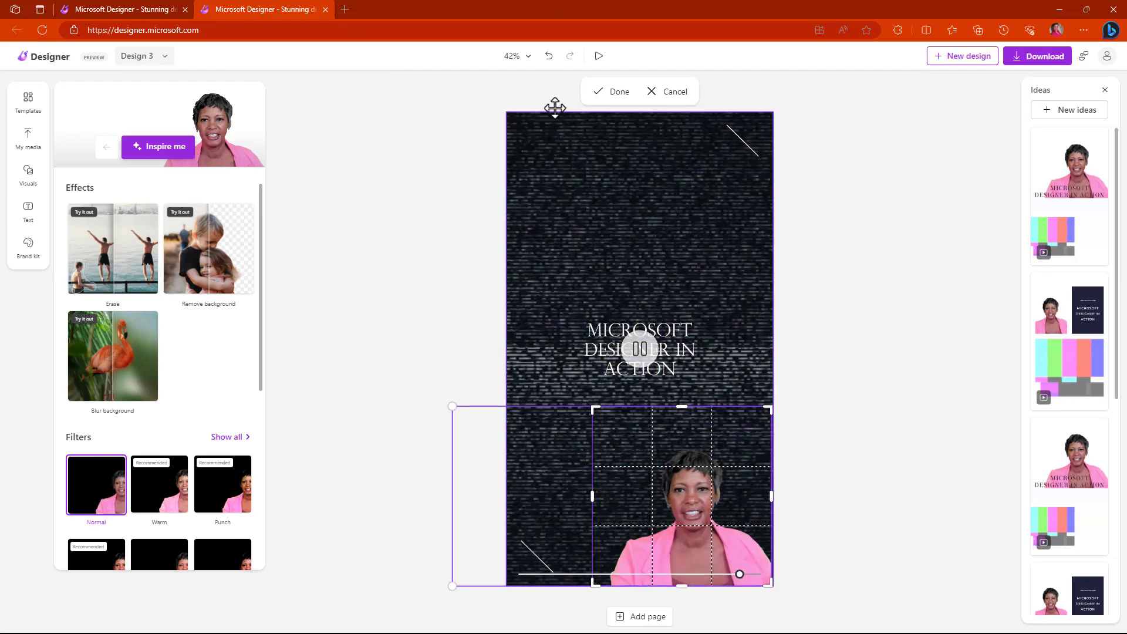
click(611, 92)
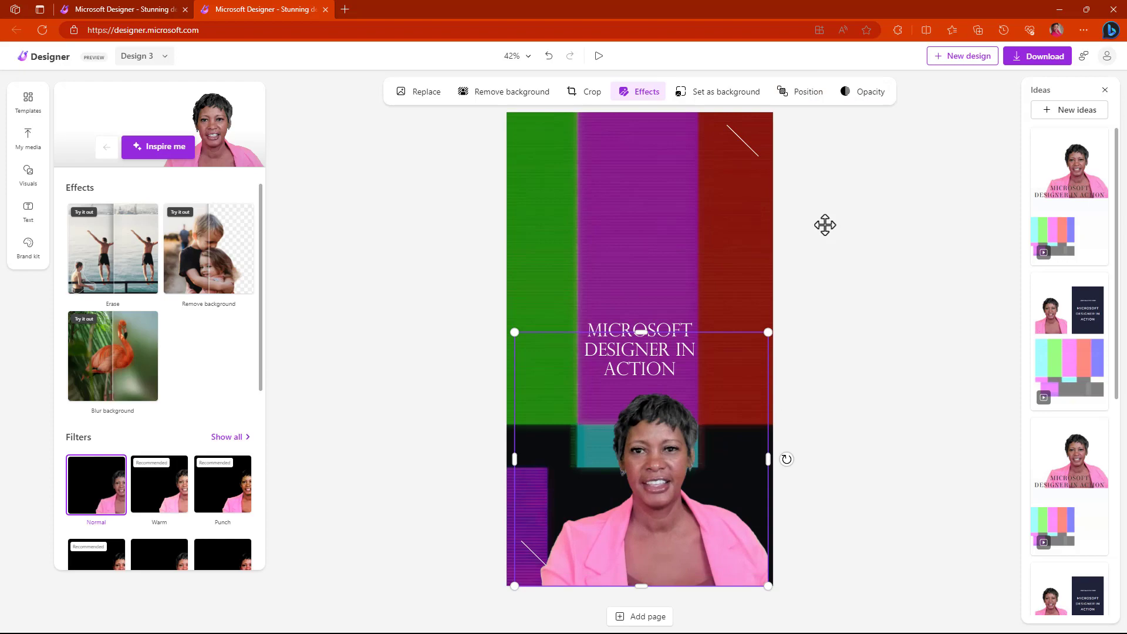
click(870, 92)
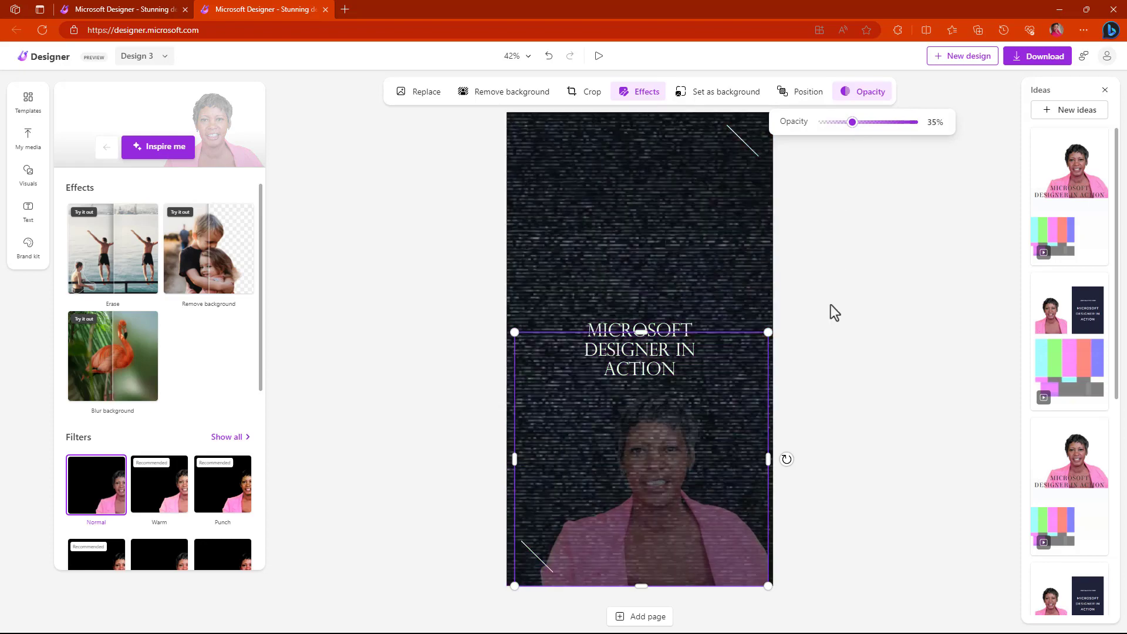
click(27, 139)
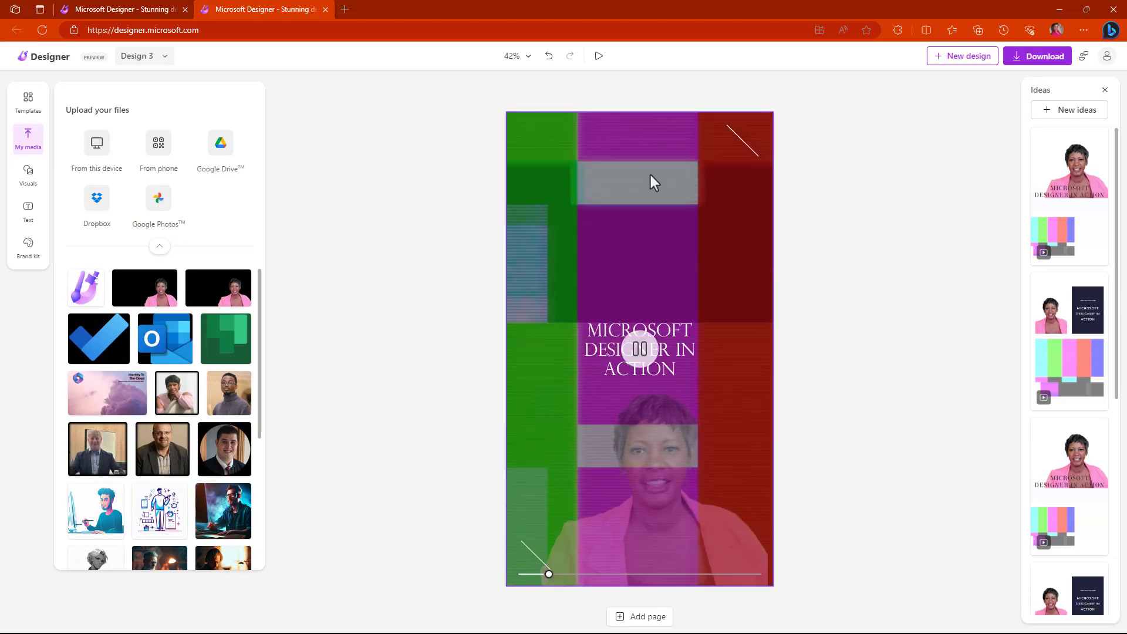
- Add page 2 below the canvas, carrying the title and presenter video
click(638, 348)
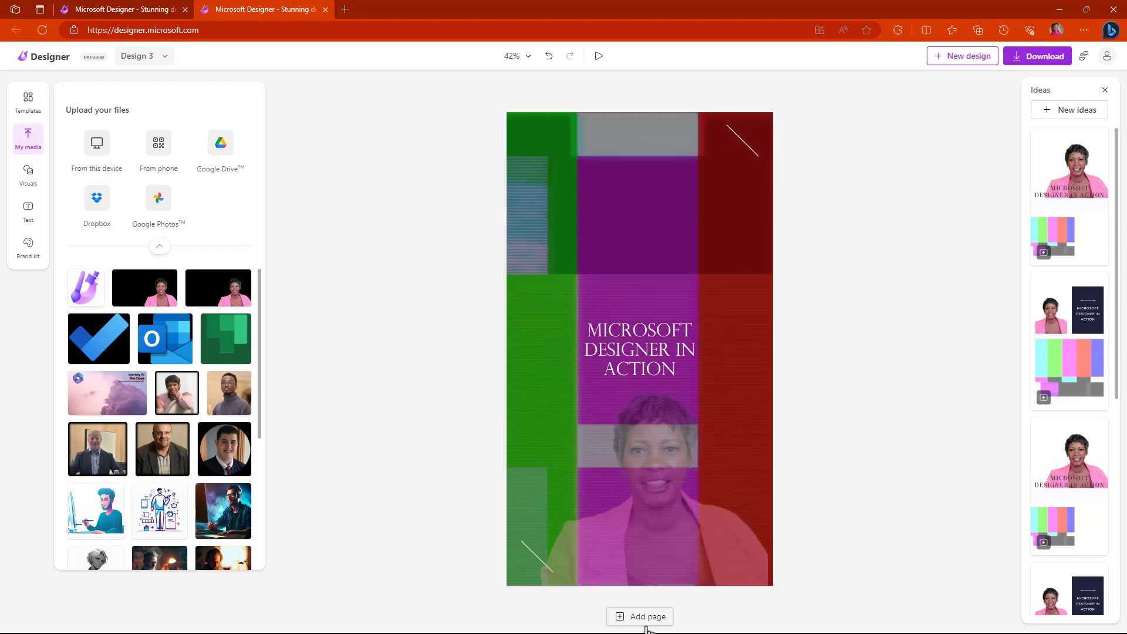
click(646, 617)
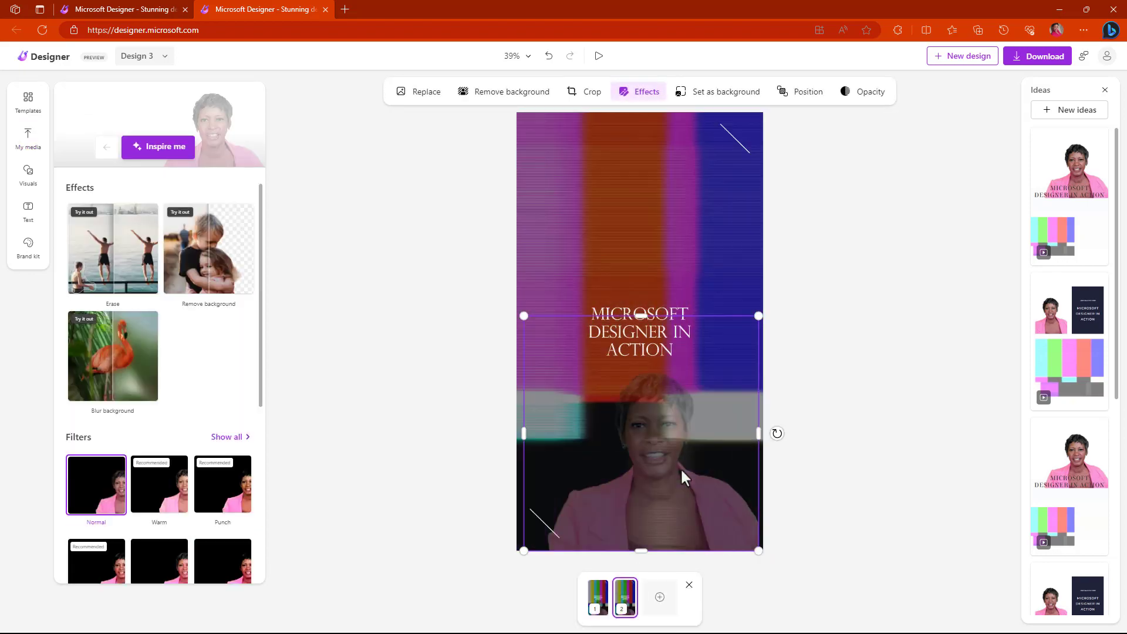
- Delete the video from page 2 and download all pages as PNG images
click(27, 138)
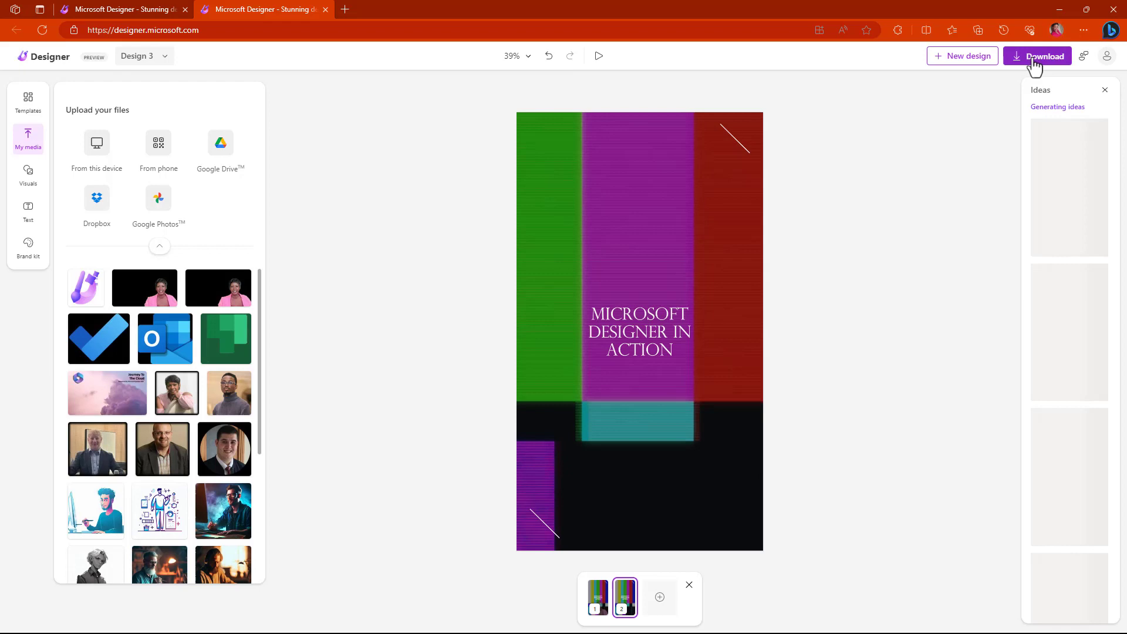
click(1041, 56)
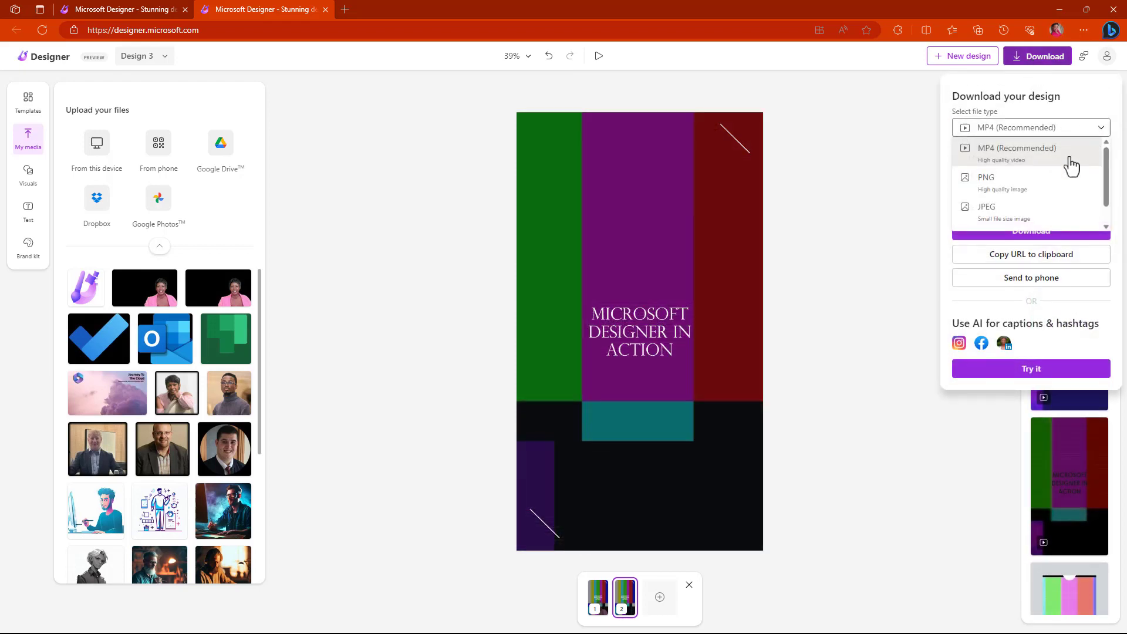
click(985, 177)
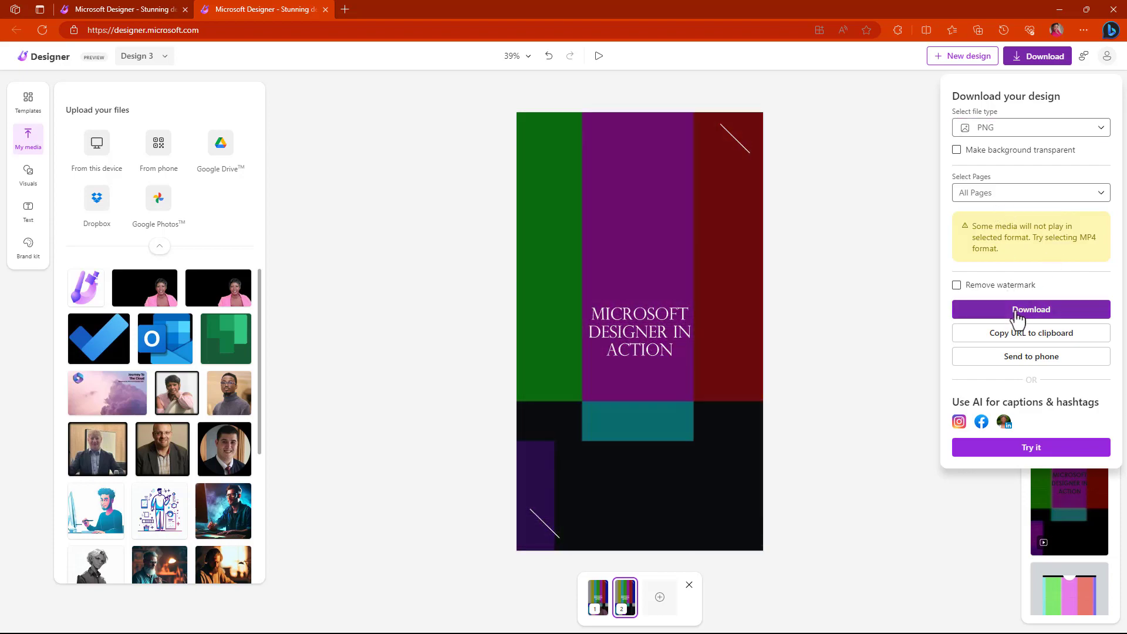
click(1030, 308)
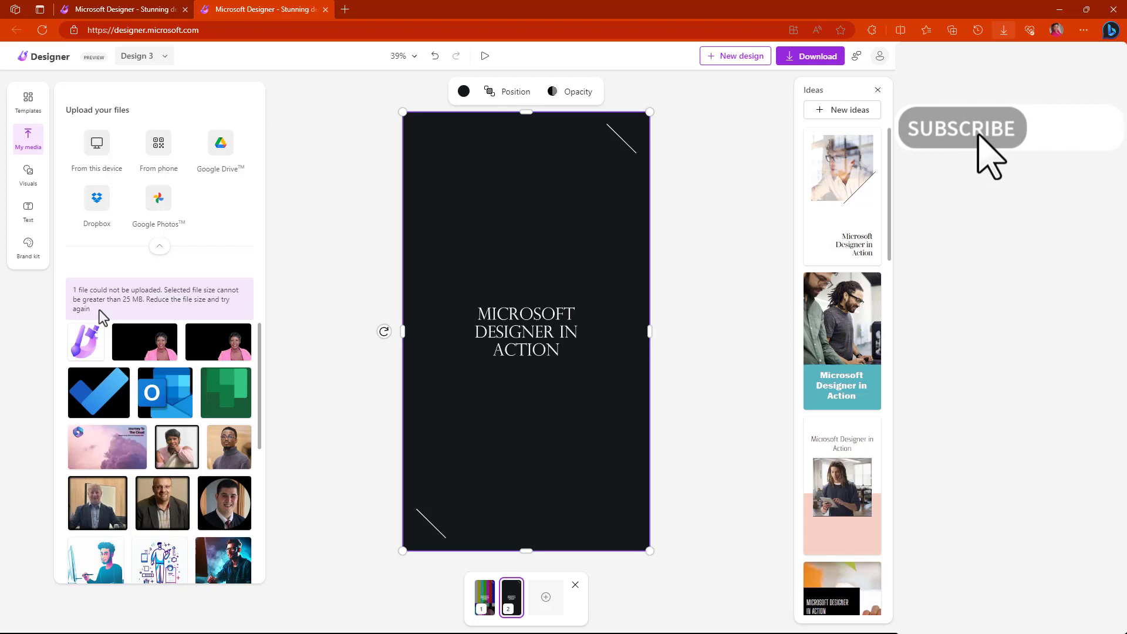
mouse_move(764, 371)
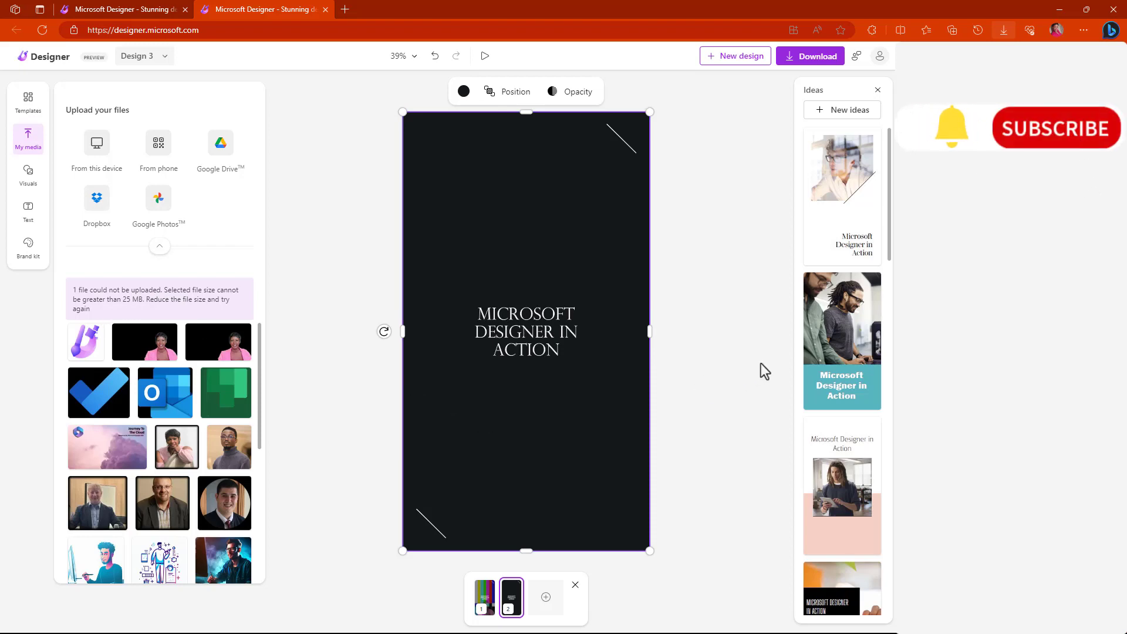
- Insert the colourful striped image and stretch it to fill the entire second page
click(689, 459)
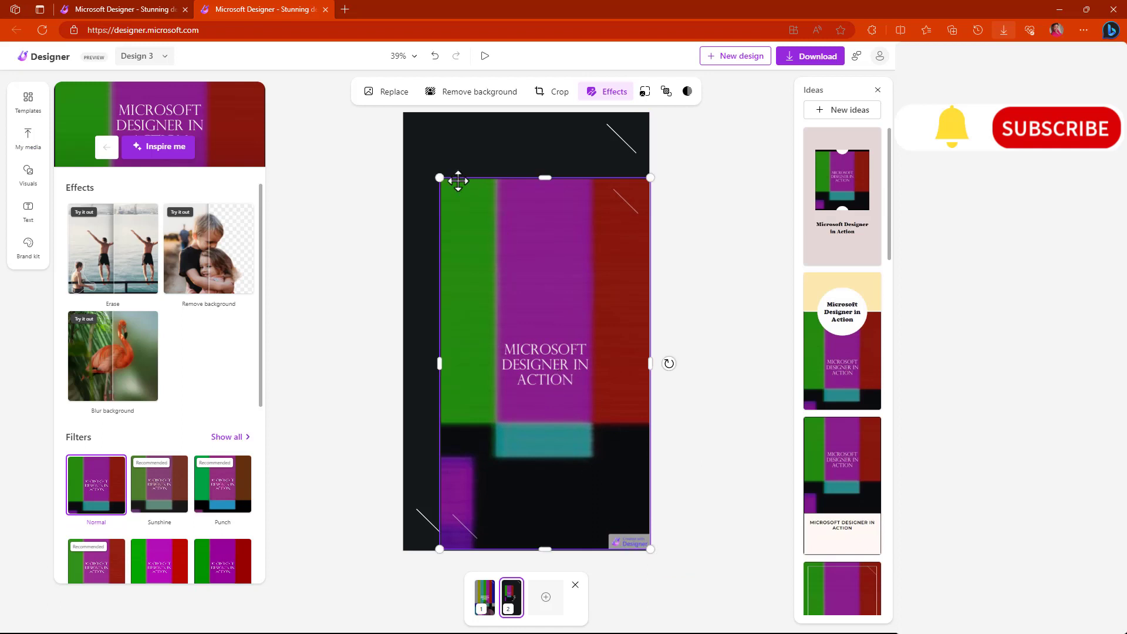
drag(438, 178, 410, 120)
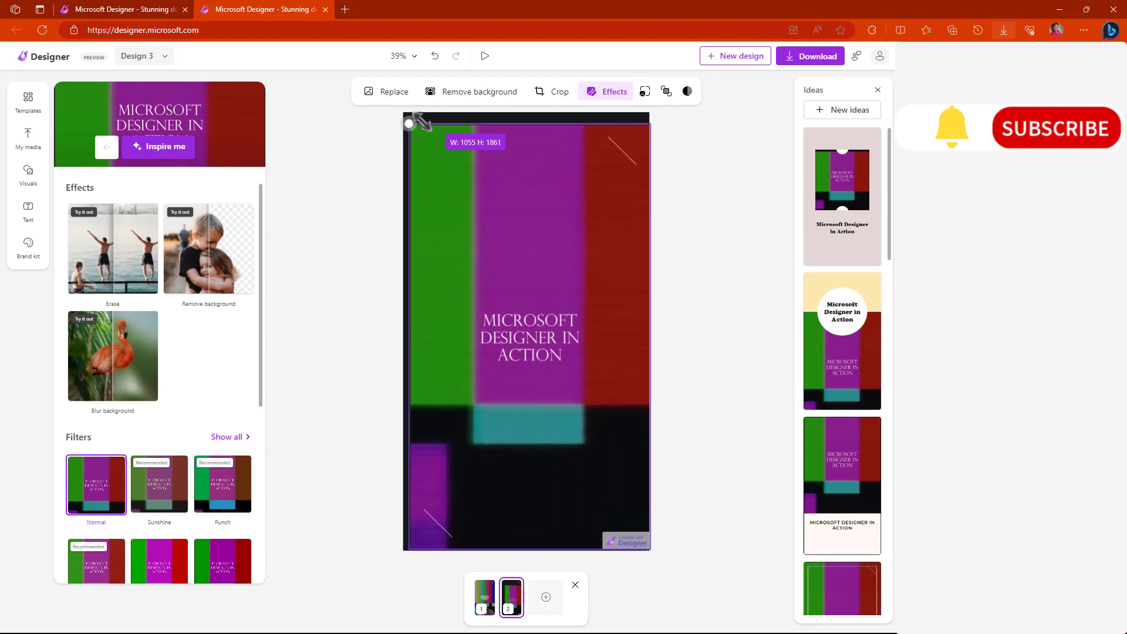
drag(408, 124, 403, 112)
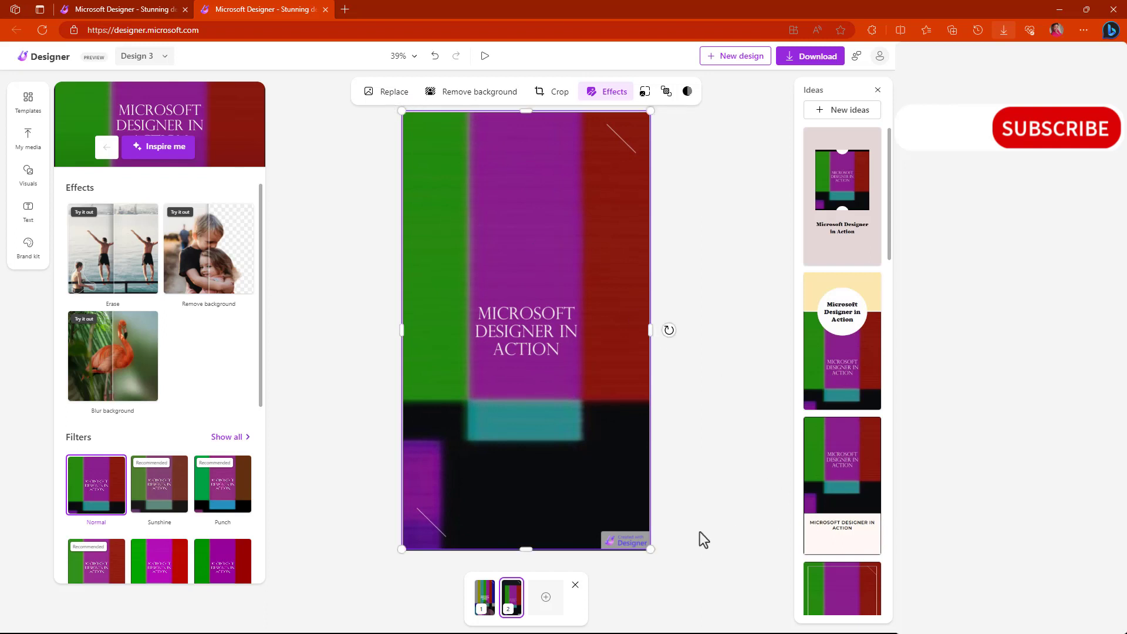
click(27, 139)
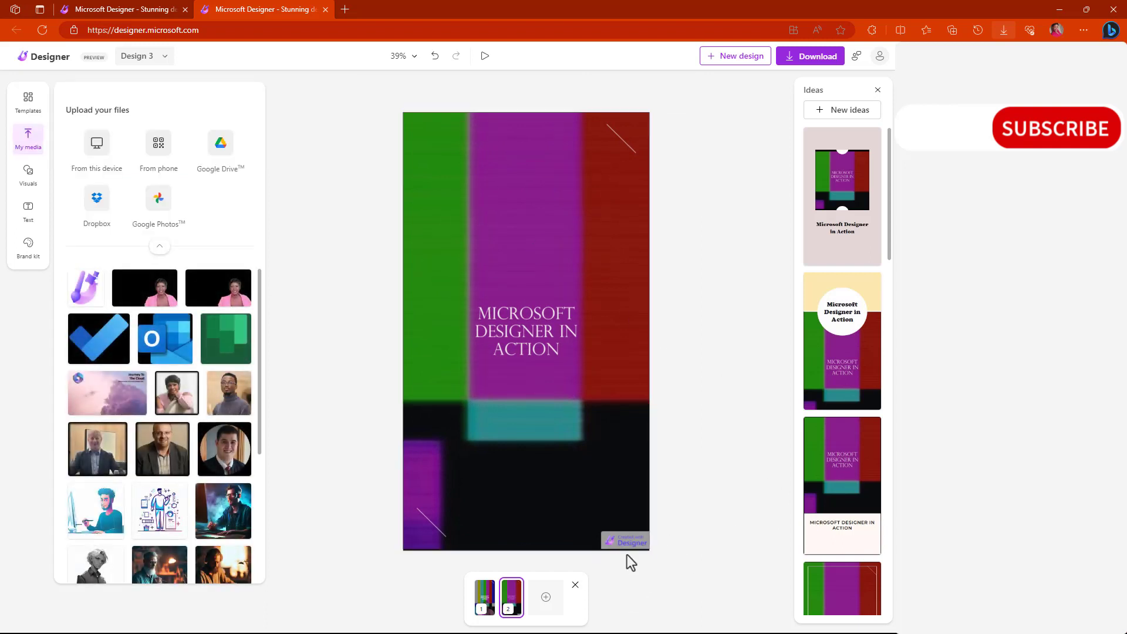
click(526, 331)
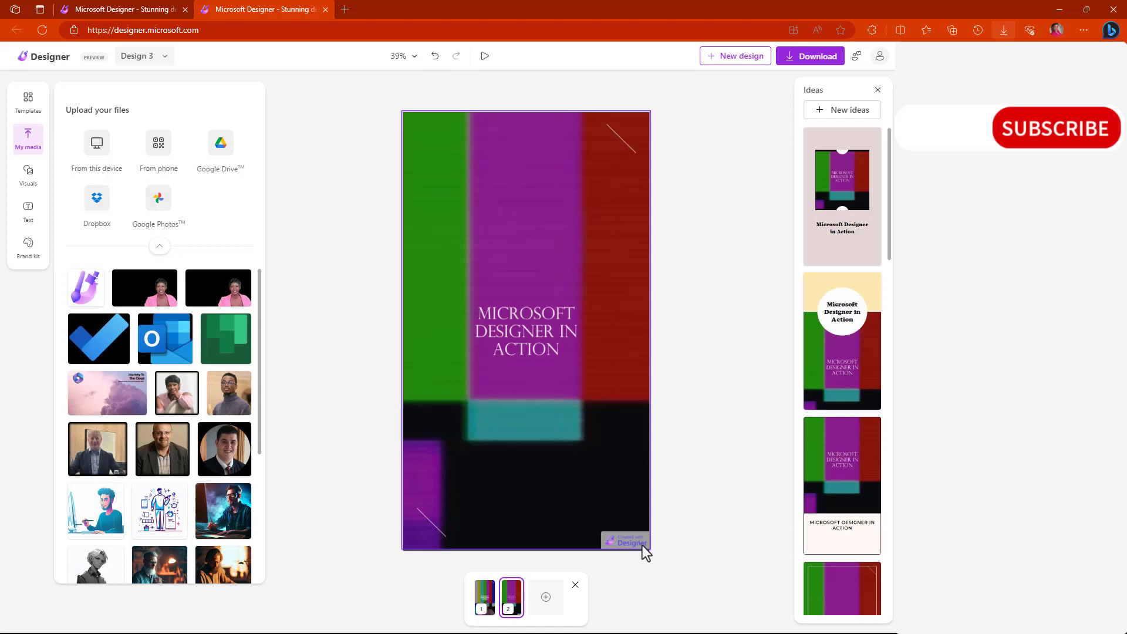
mouse_move(700, 290)
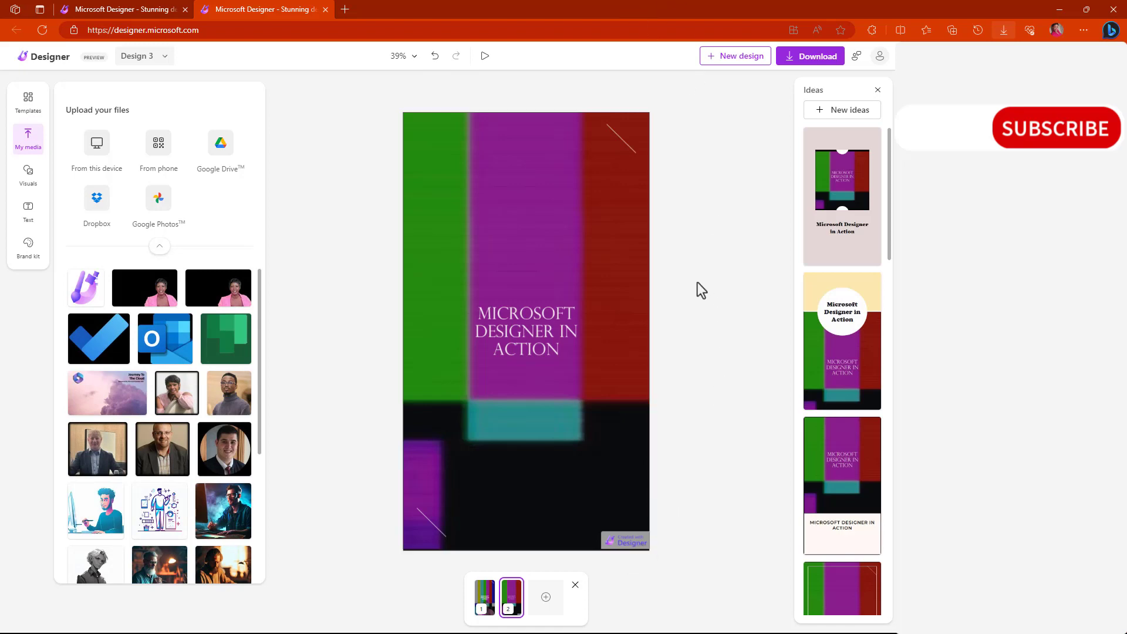
mouse_move(427, 611)
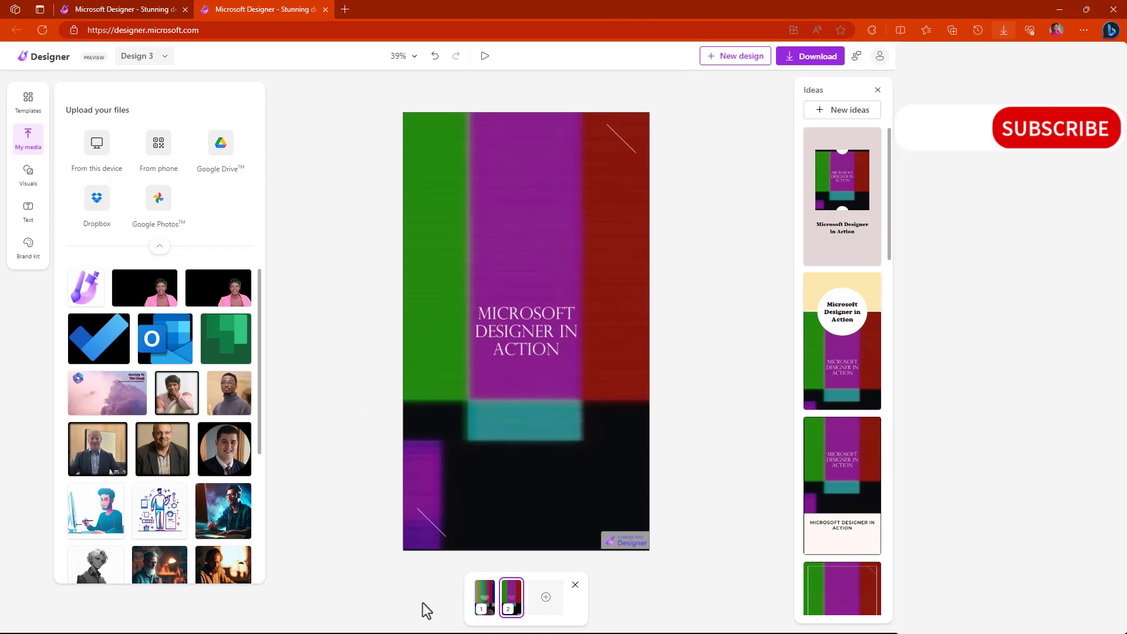
click(485, 597)
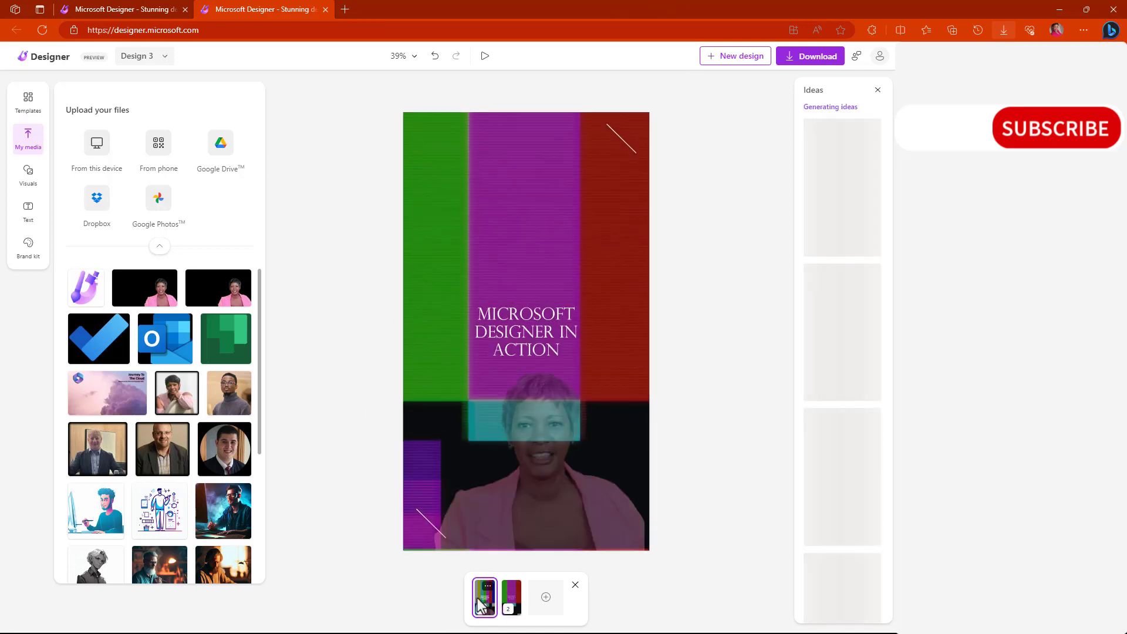
click(511, 598)
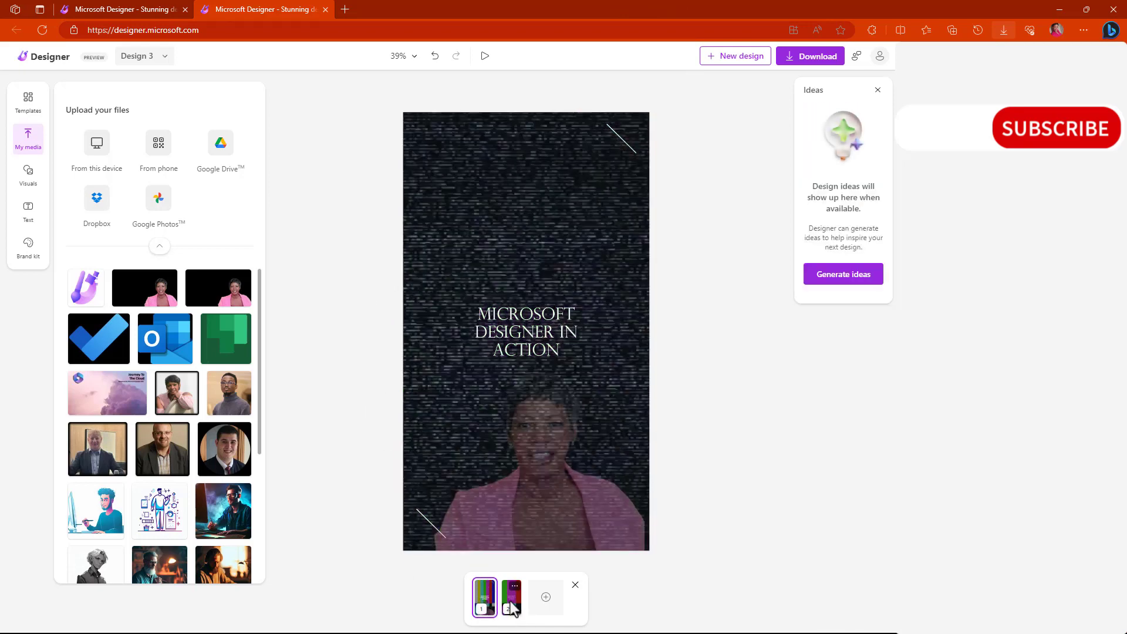
click(511, 597)
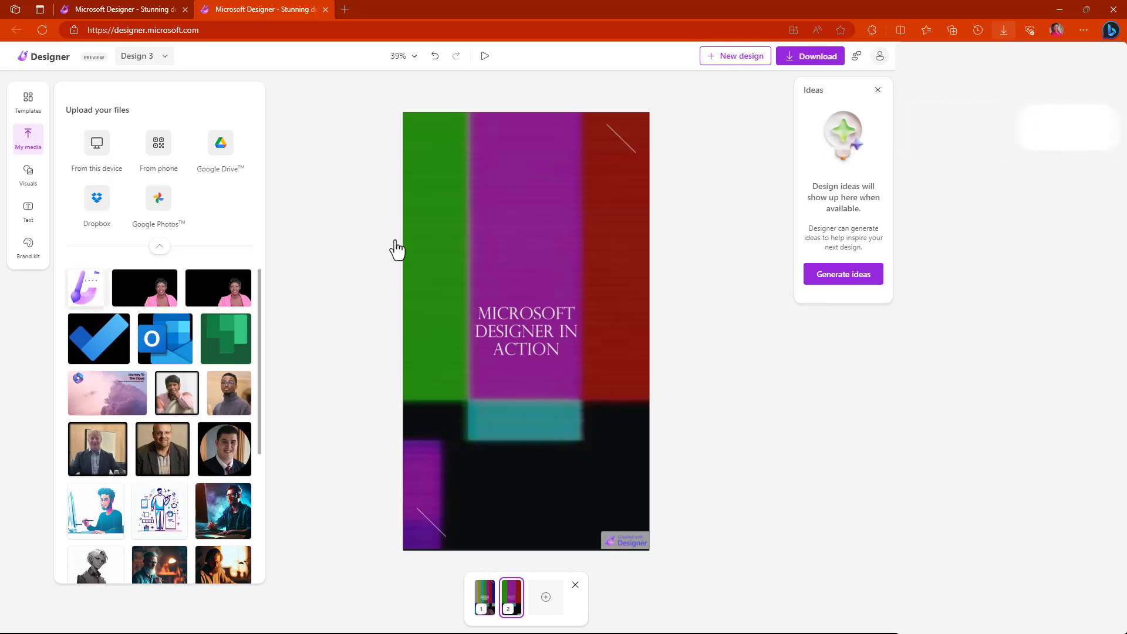
- Add the Designer logo, remove its white background and start the Erase effect
click(85, 287)
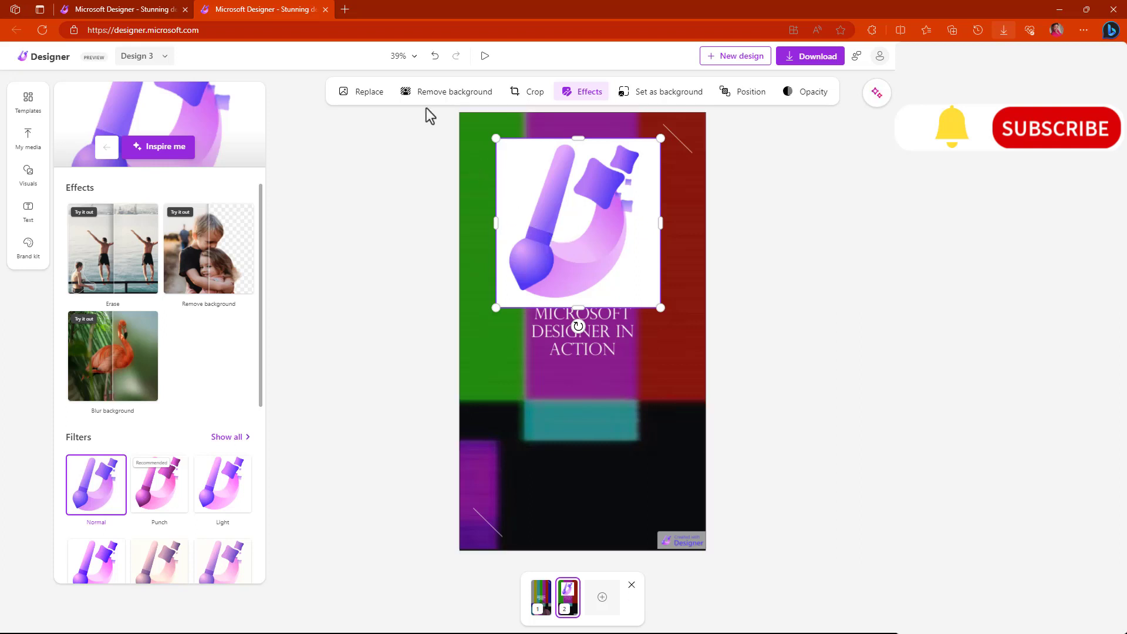
click(876, 92)
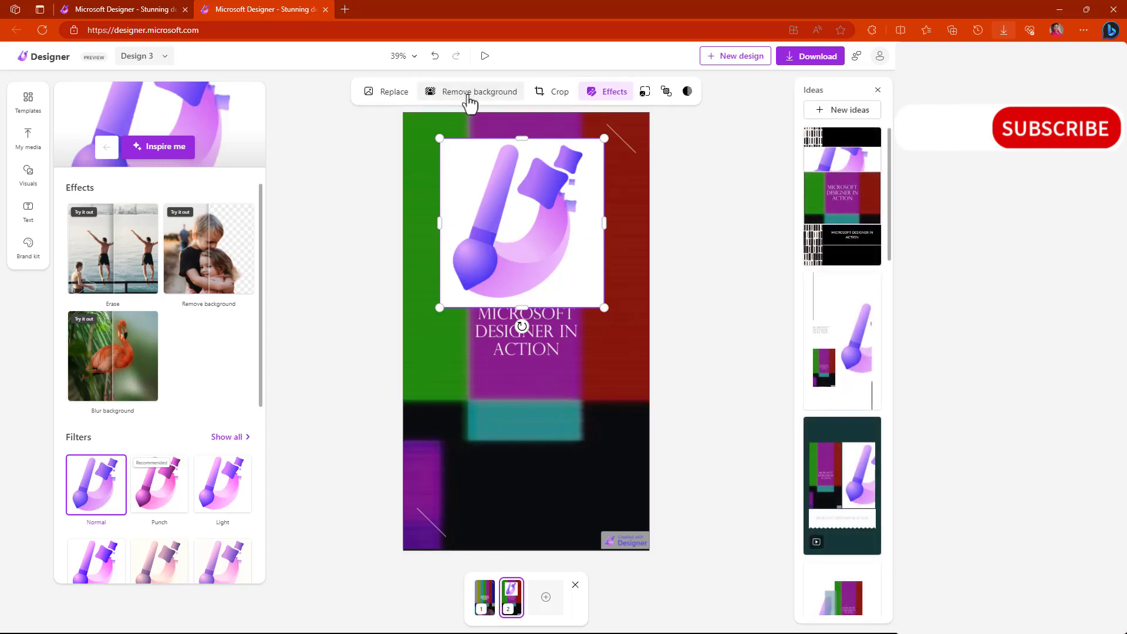
click(479, 92)
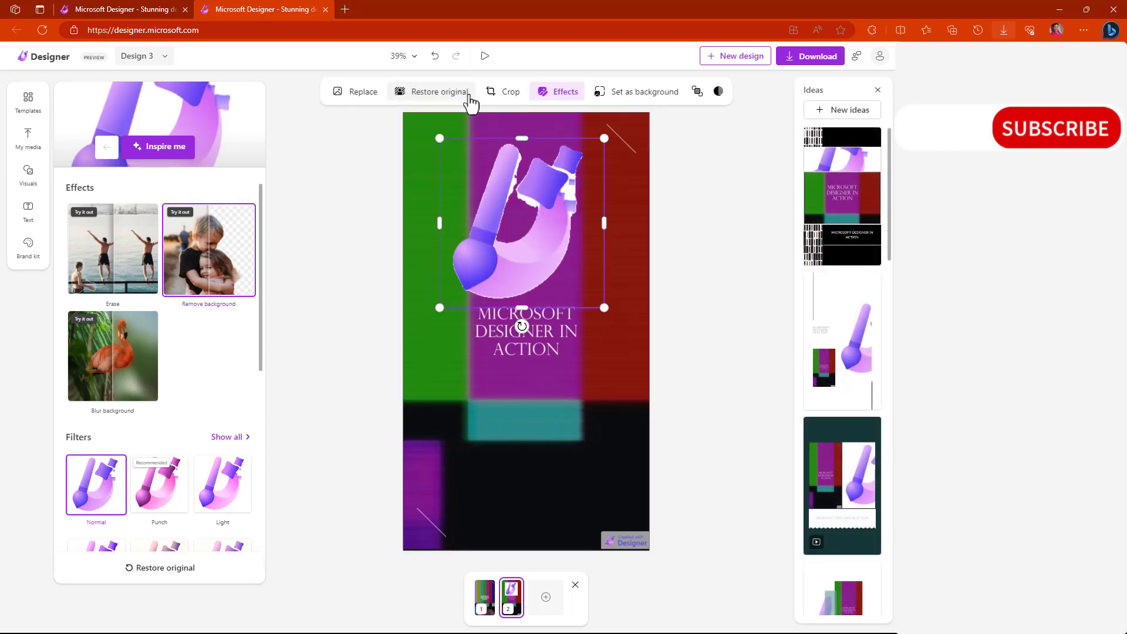
click(847, 110)
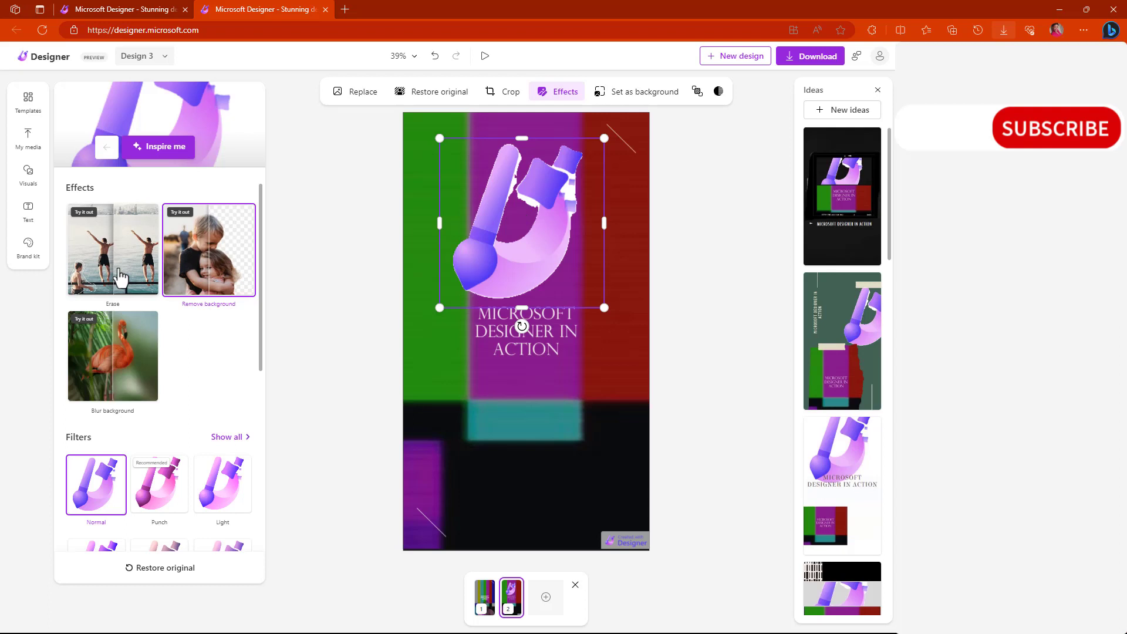
click(112, 249)
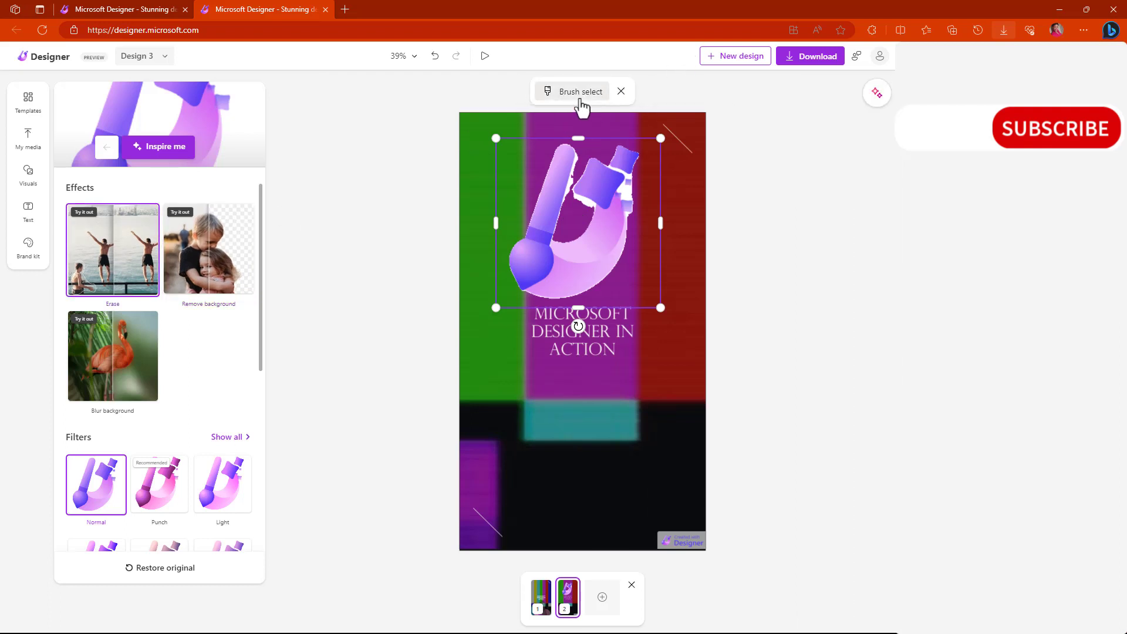
- Brush over the logo's sparkle shapes, erase them and accept the result
click(580, 92)
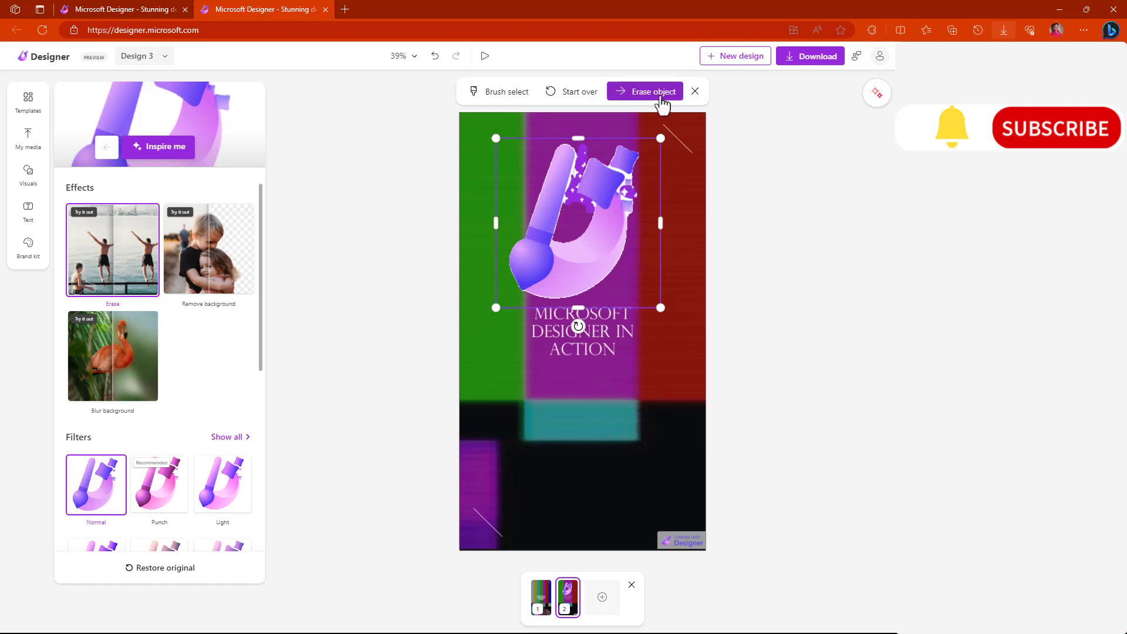
click(651, 91)
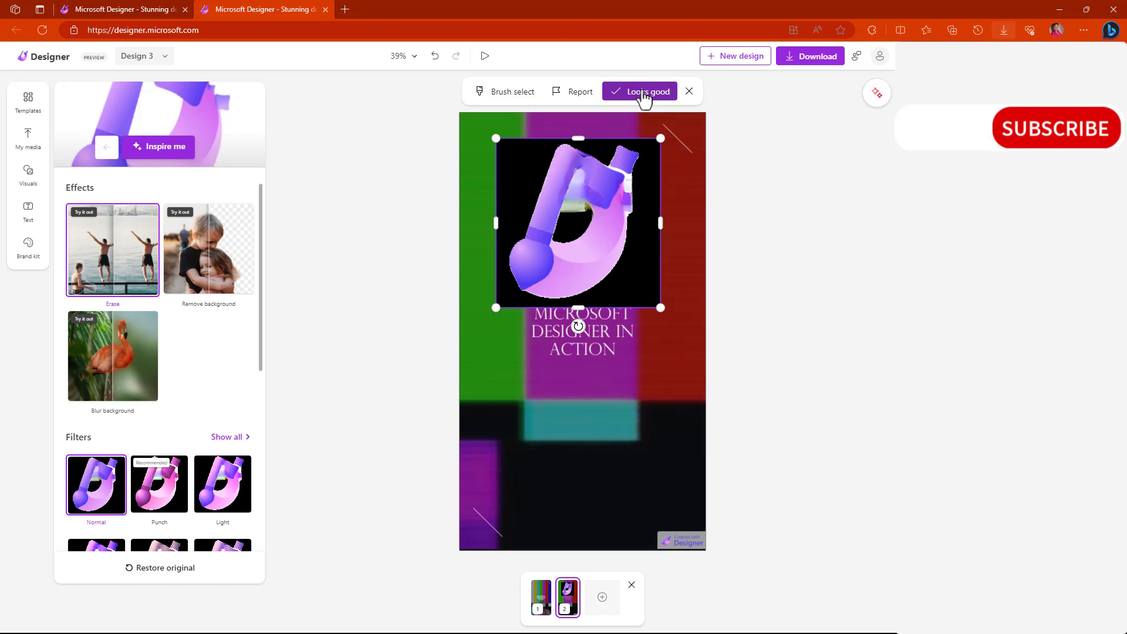
click(644, 91)
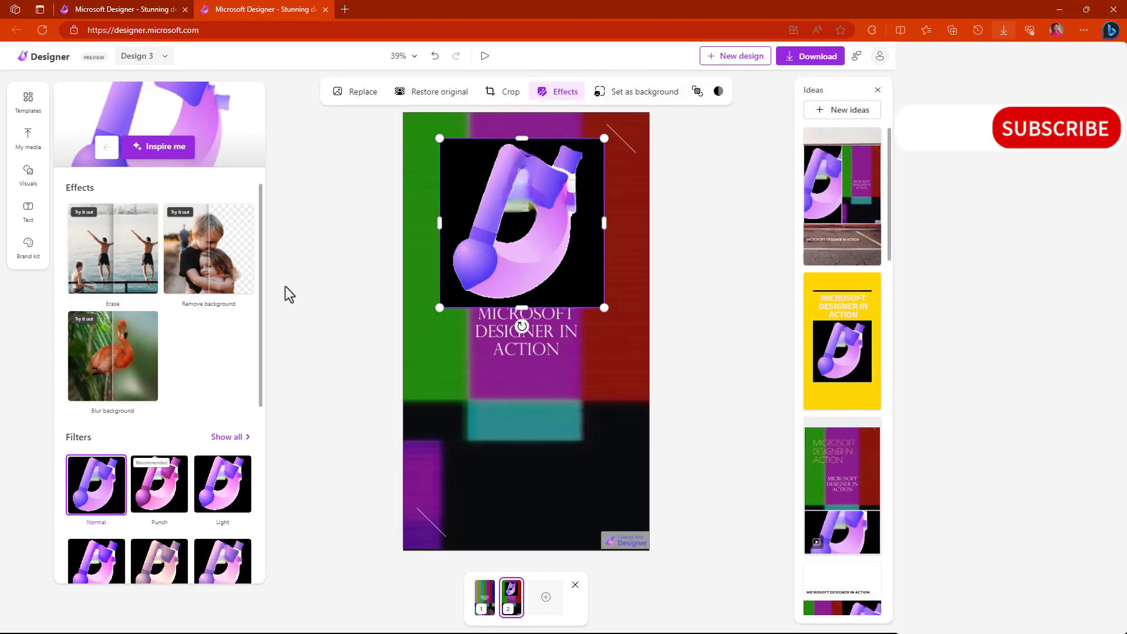
mouse_move(226, 284)
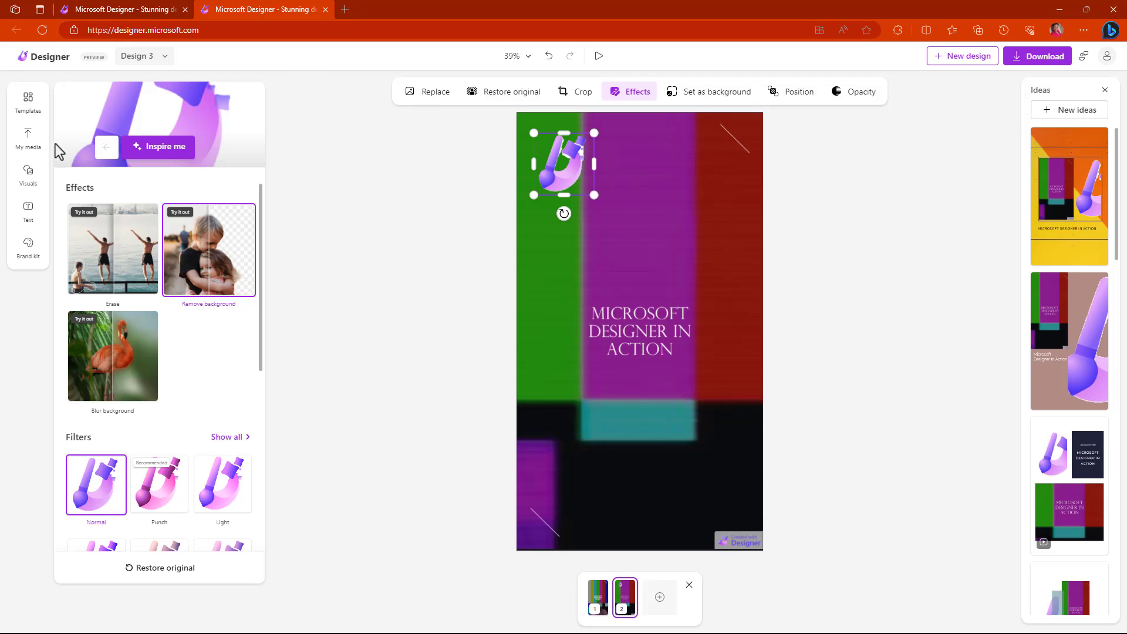
- Add a second, larger Designer logo from My media and remove its white background
click(27, 138)
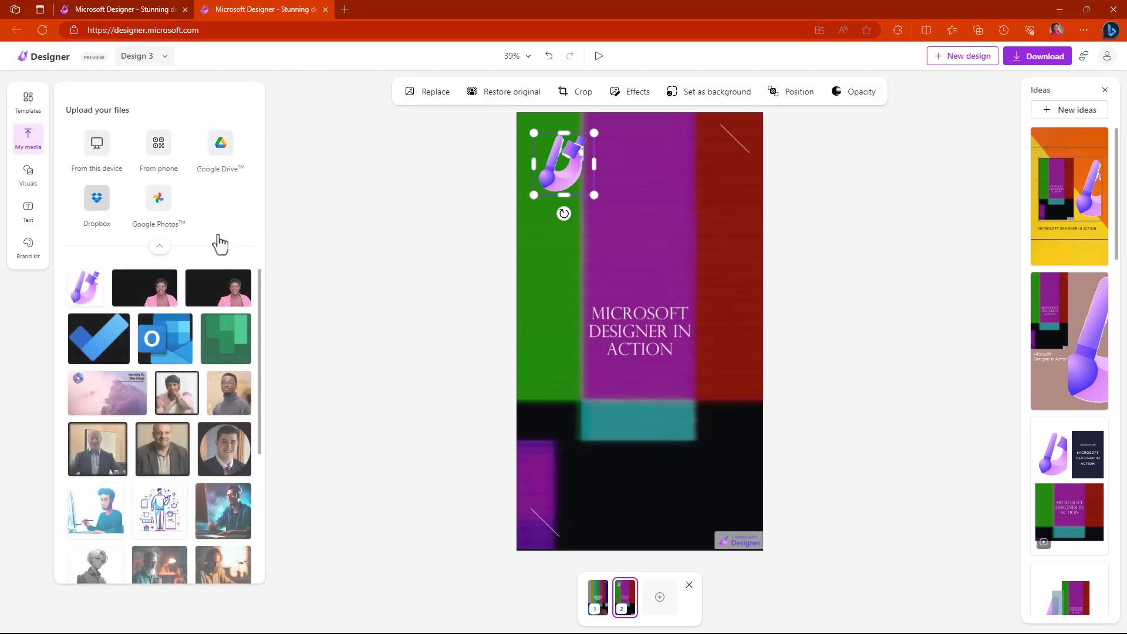
click(637, 91)
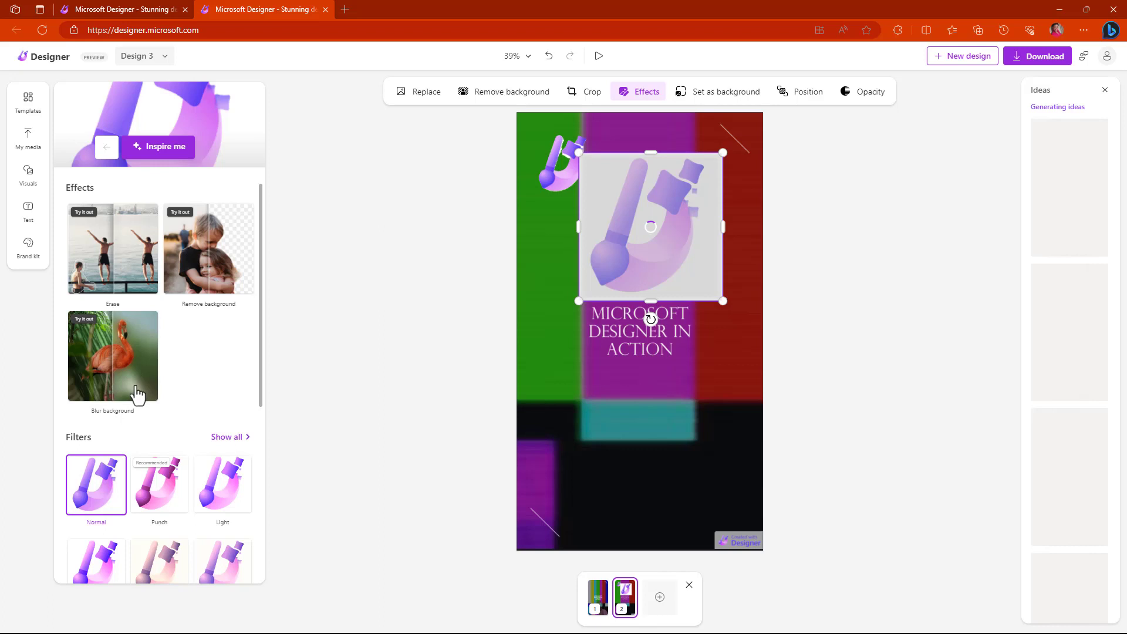
click(113, 355)
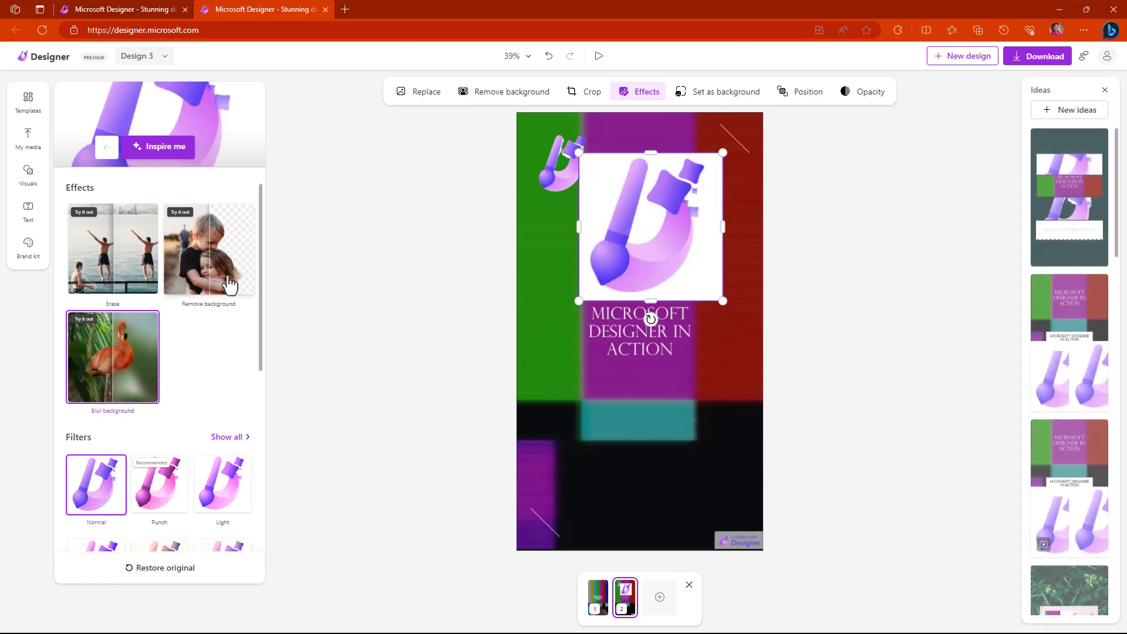
click(209, 248)
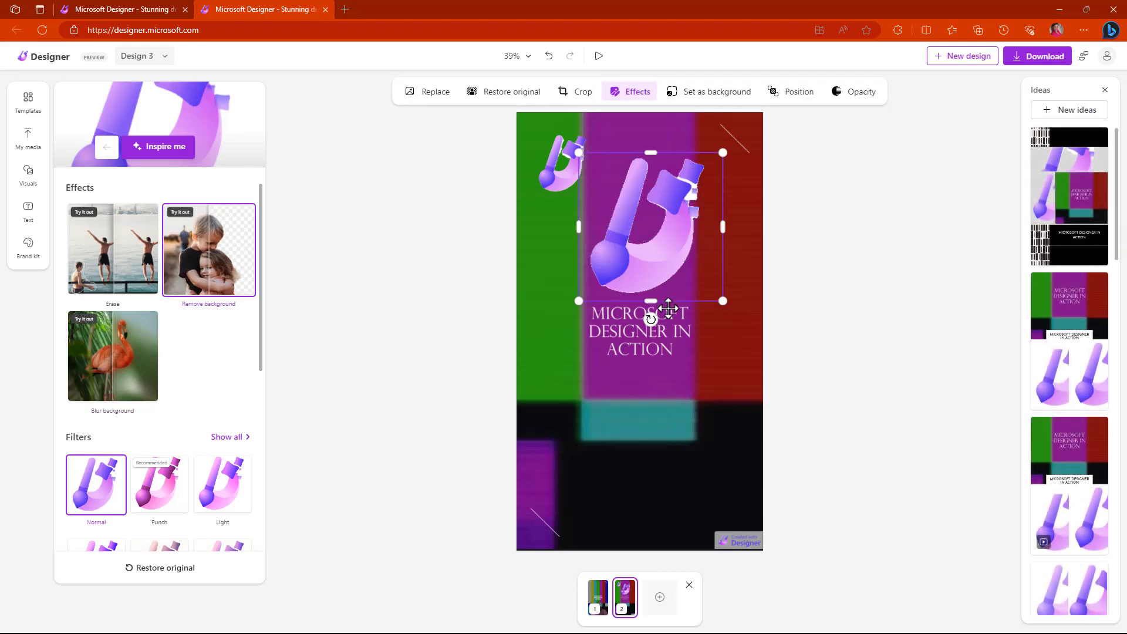
mouse_move(366, 365)
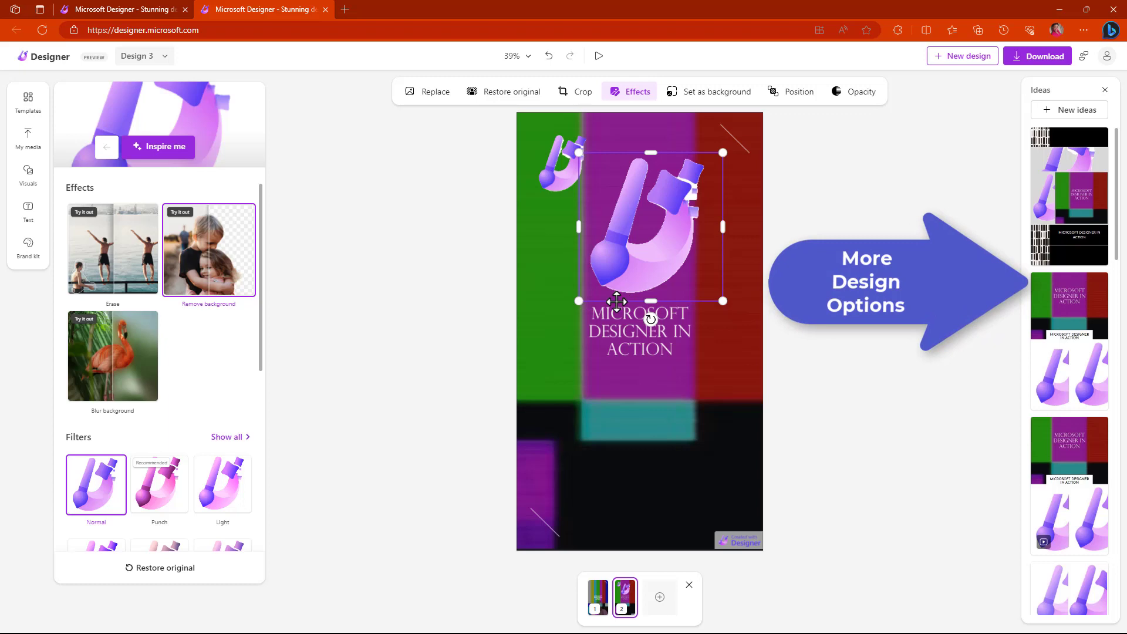
mouse_move(677, 285)
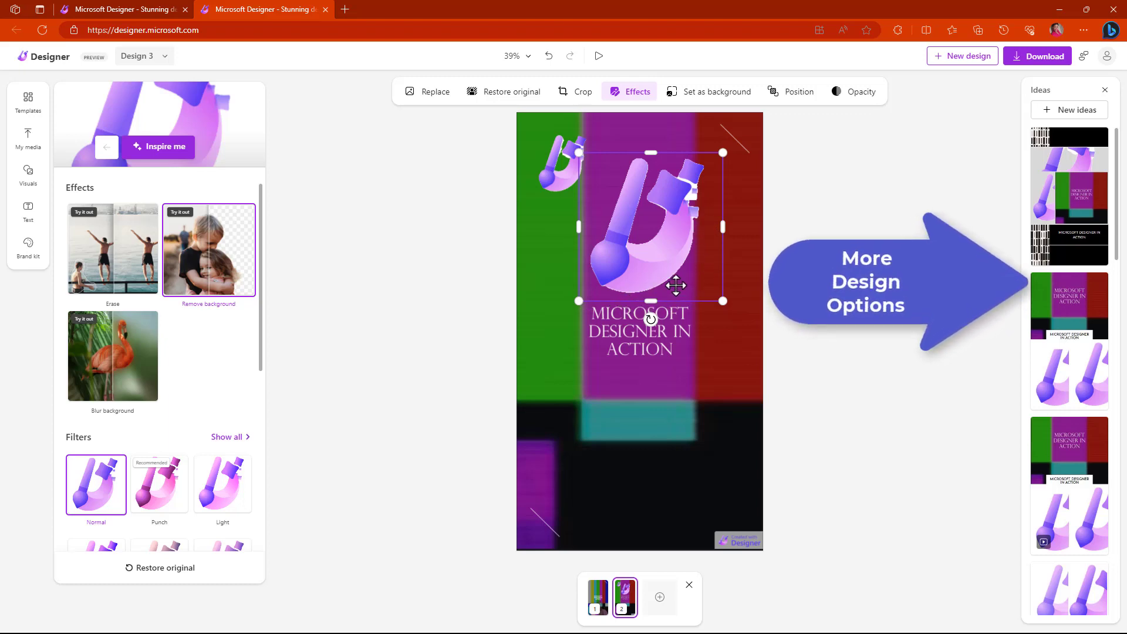
mouse_move(578, 279)
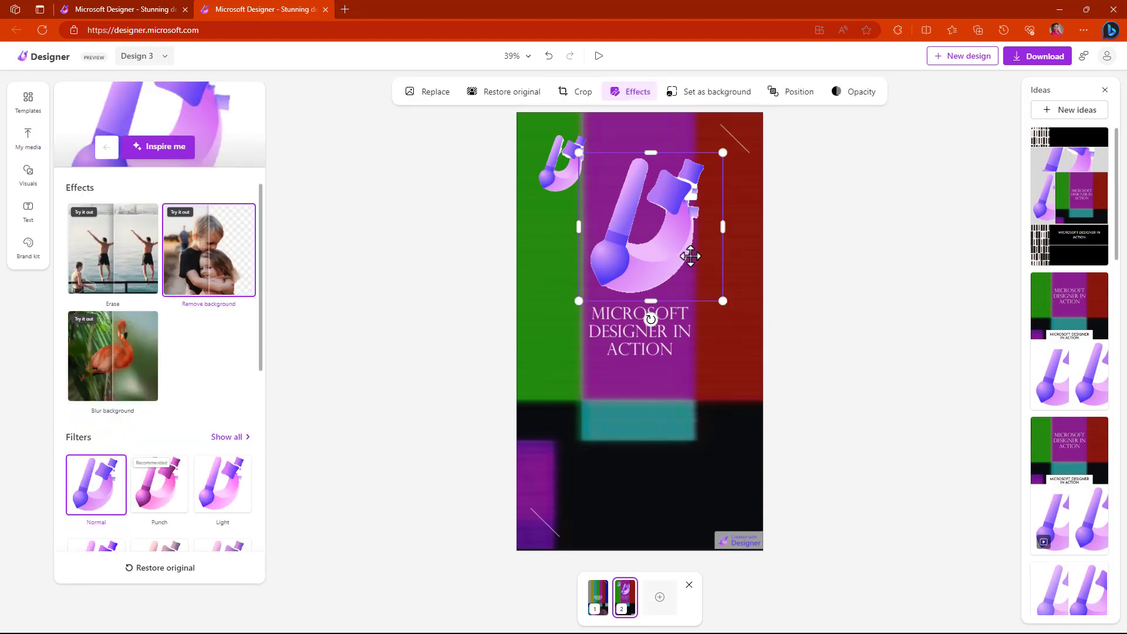
- Insert a logo copy, darken and offset it behind the original as a shadow
click(27, 139)
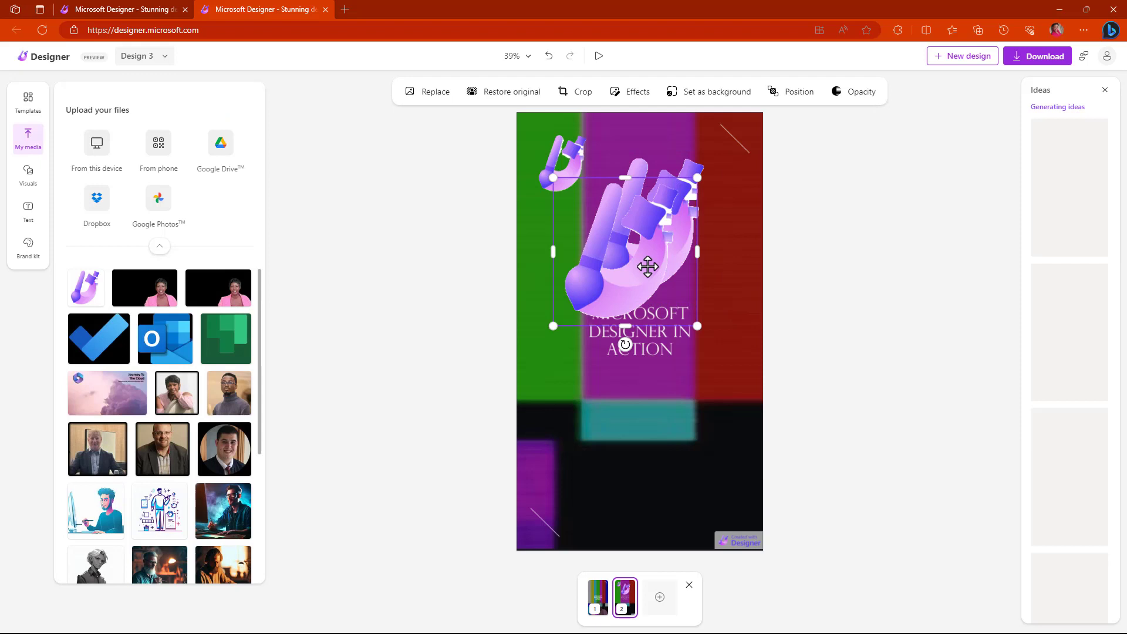
click(635, 91)
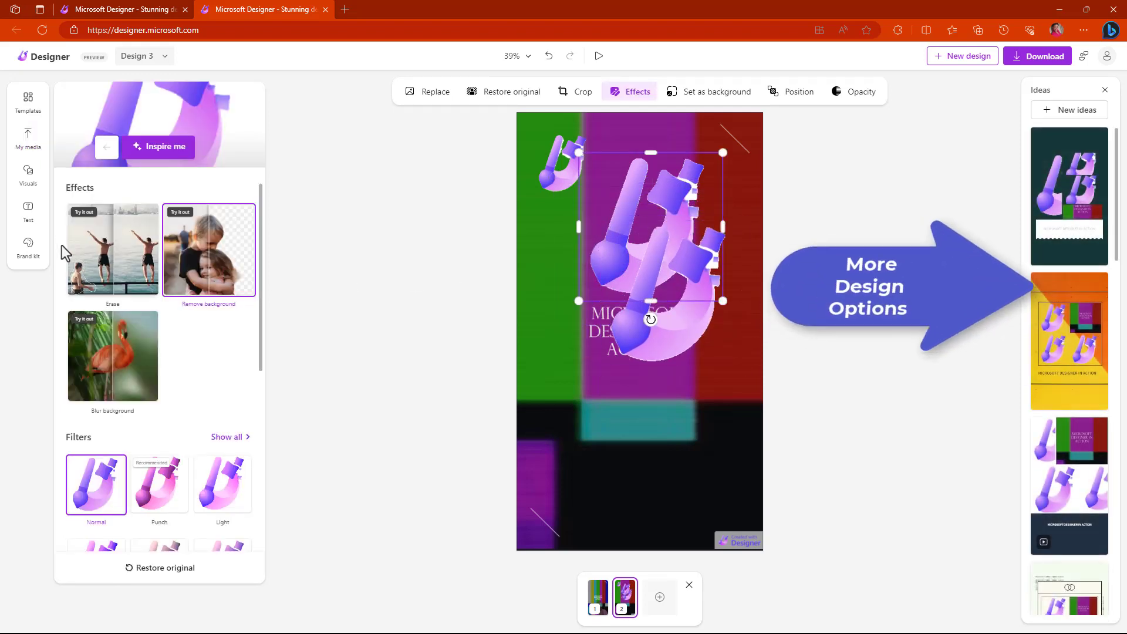
scroll(down, 3)
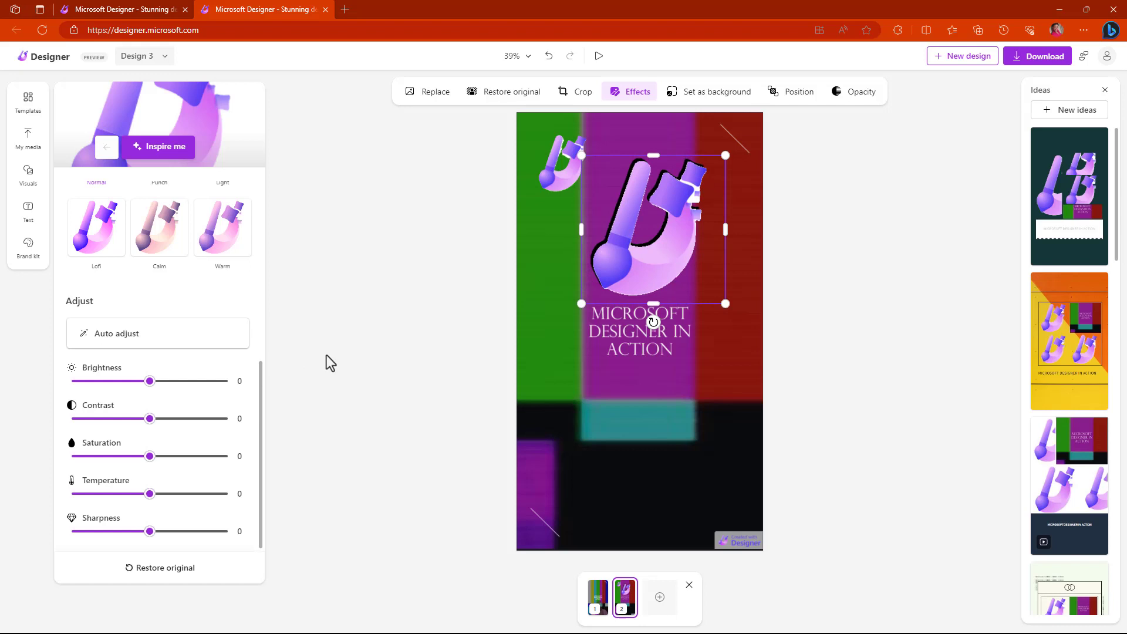
mouse_move(526, 278)
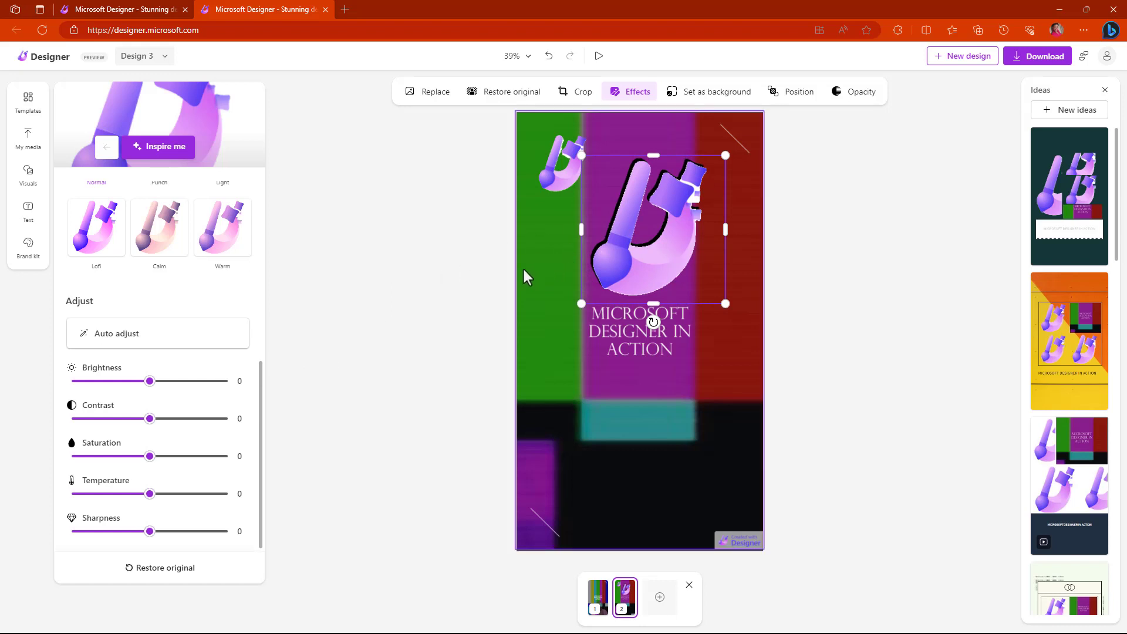
mouse_move(508, 257)
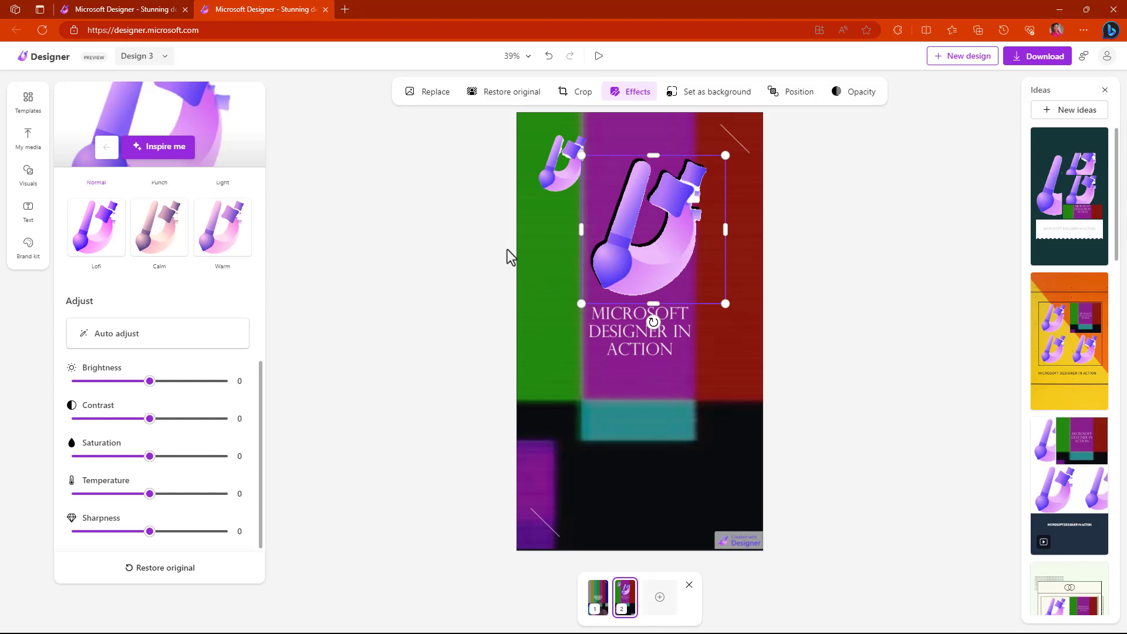
mouse_move(830, 298)
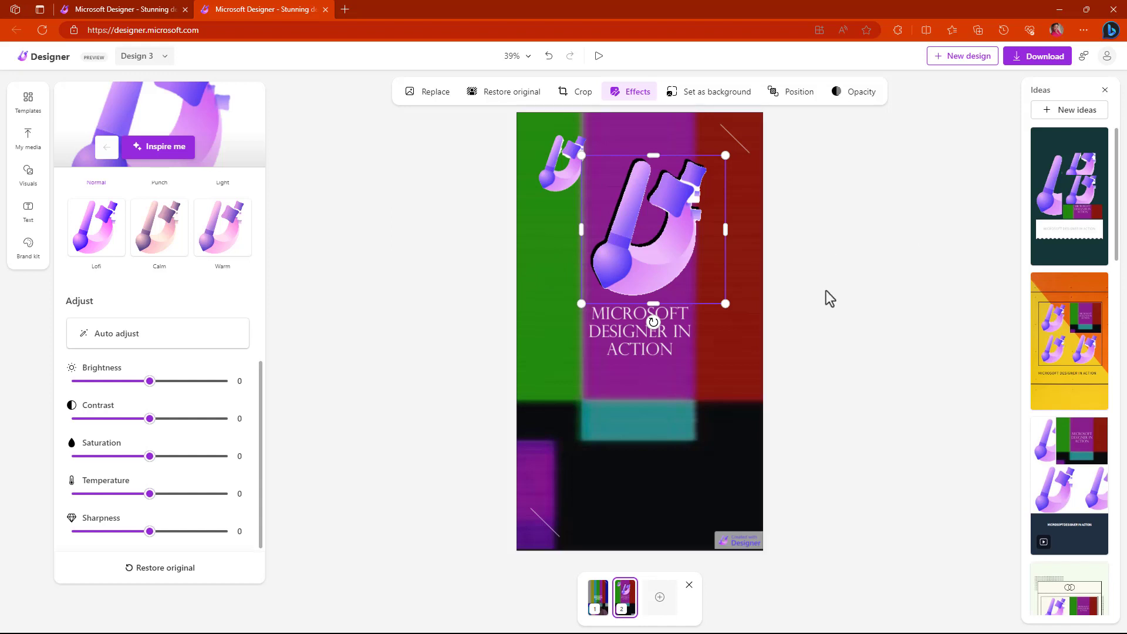
click(27, 138)
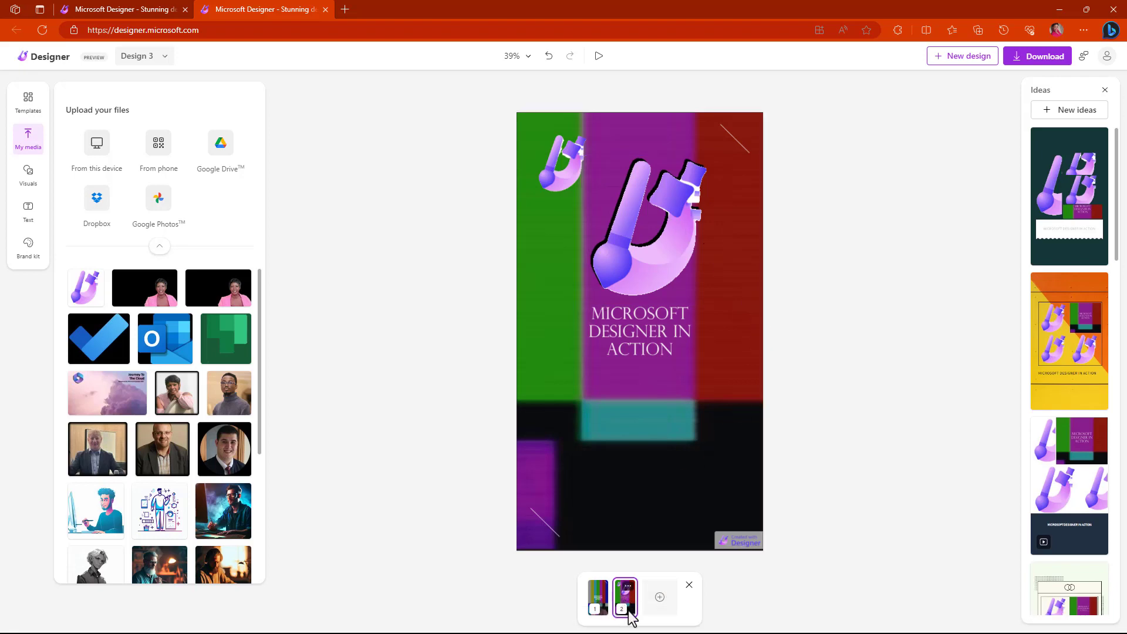
mouse_move(627, 607)
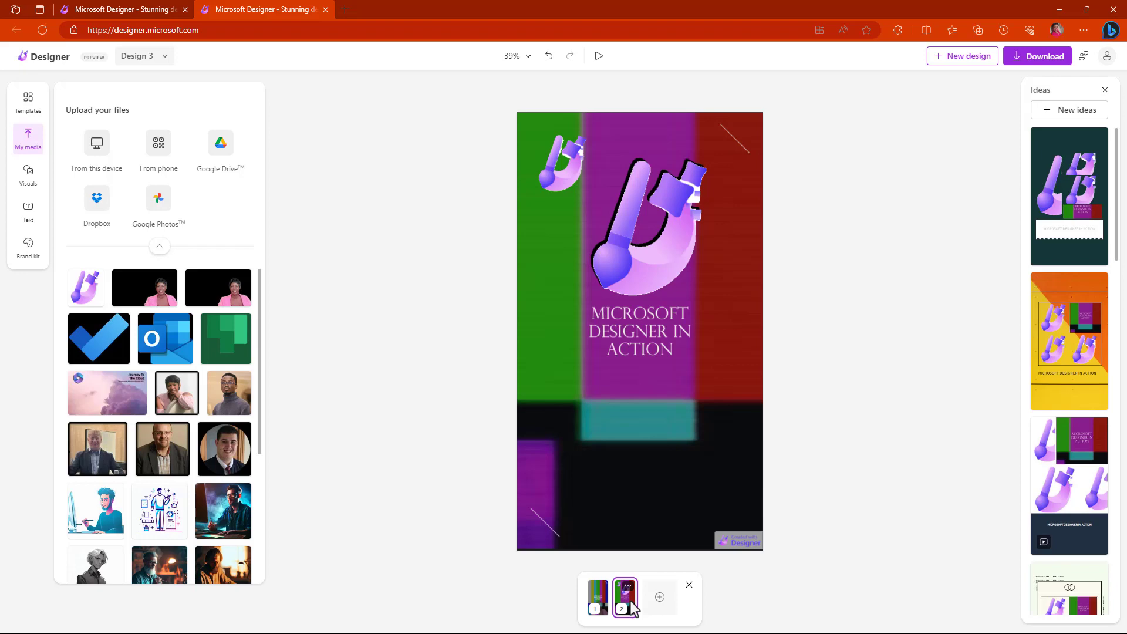
- Add a third page and remove the small logo from it
click(658, 597)
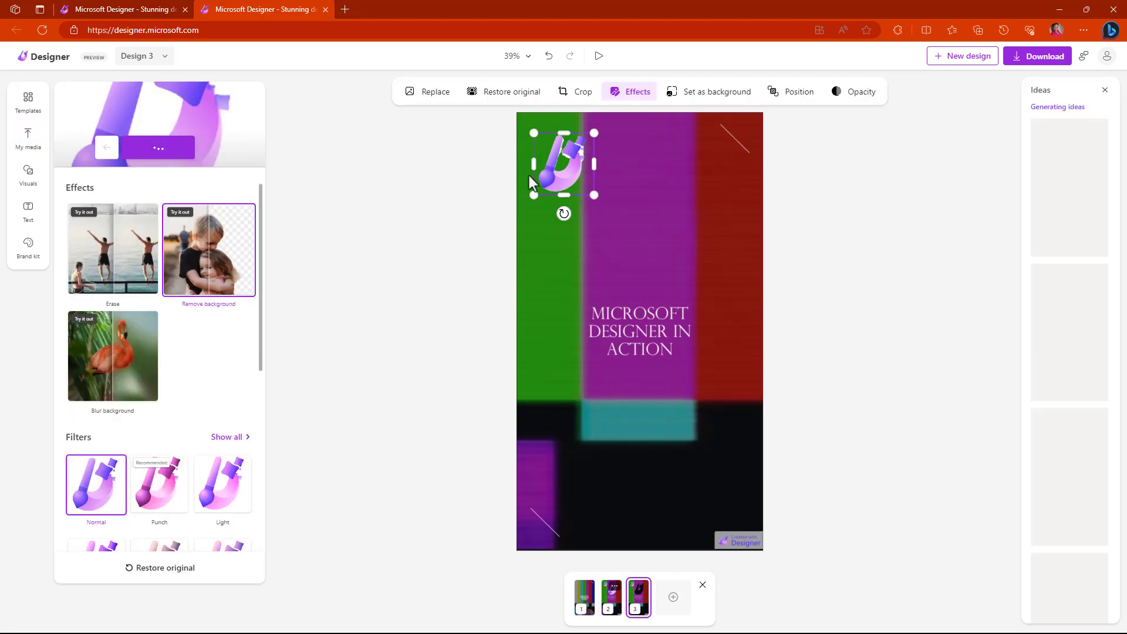
click(27, 139)
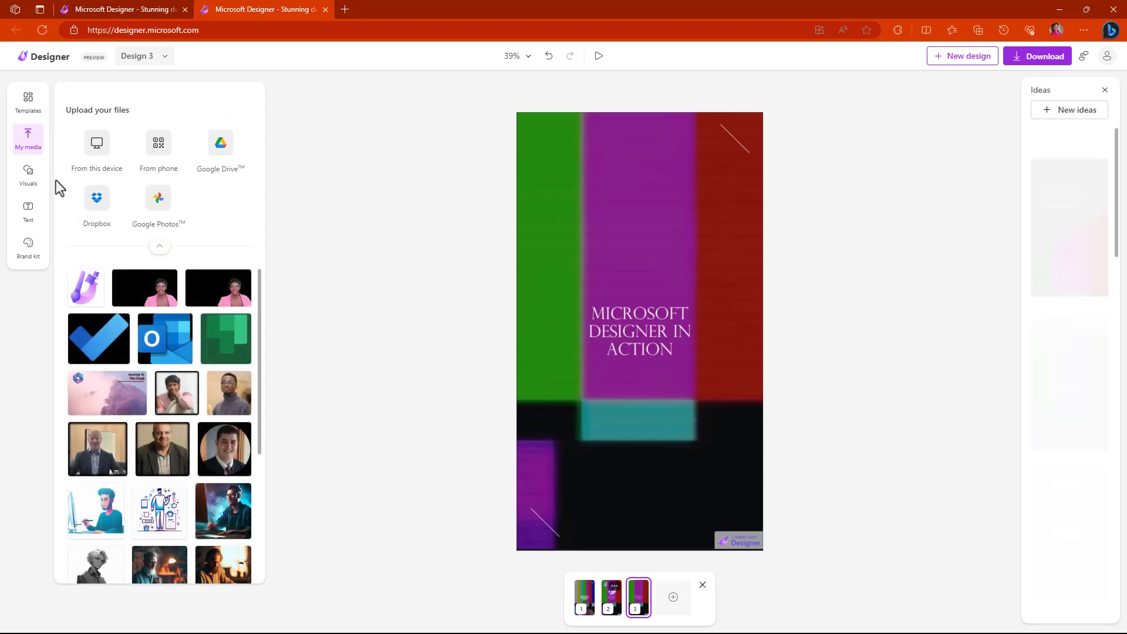
- Show the stock visuals collection filtered to Photos
click(28, 175)
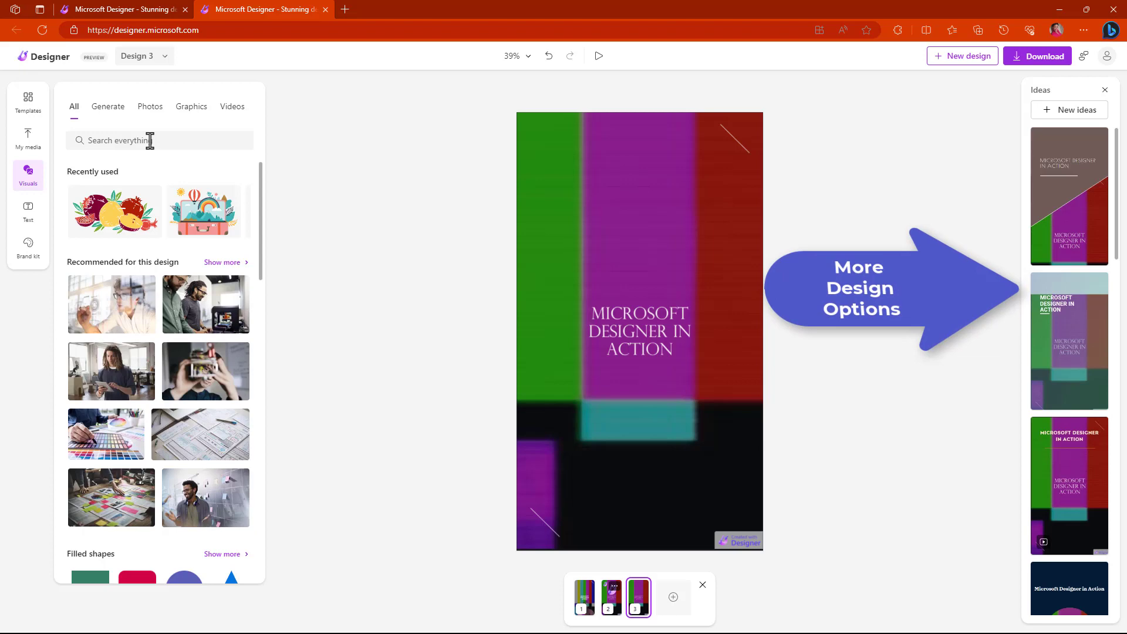
click(150, 107)
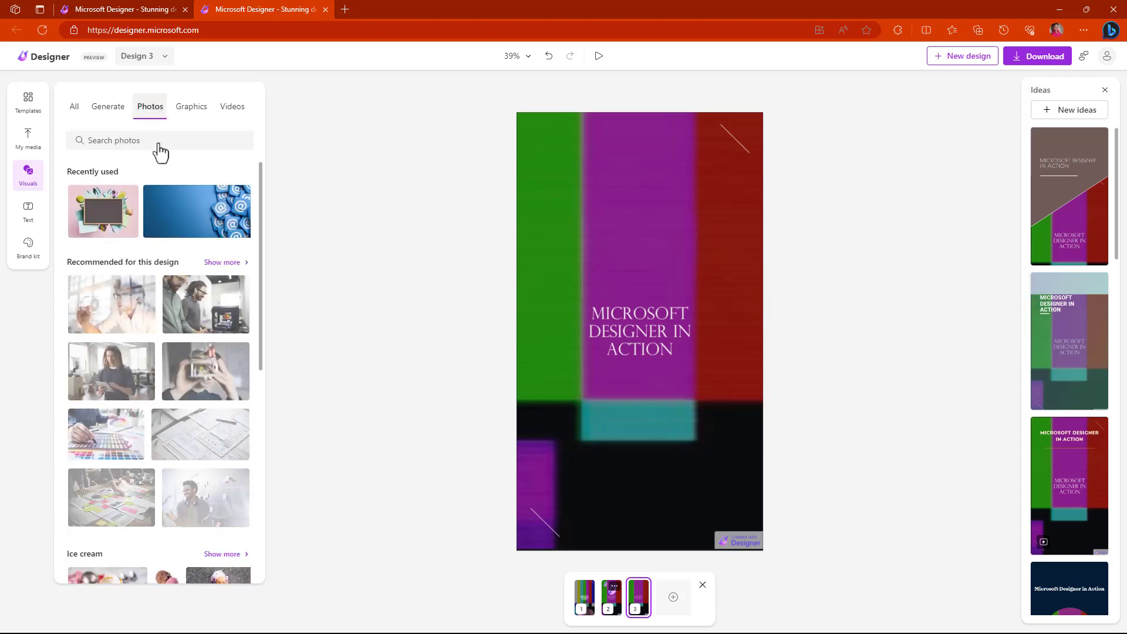
scroll(down, 3)
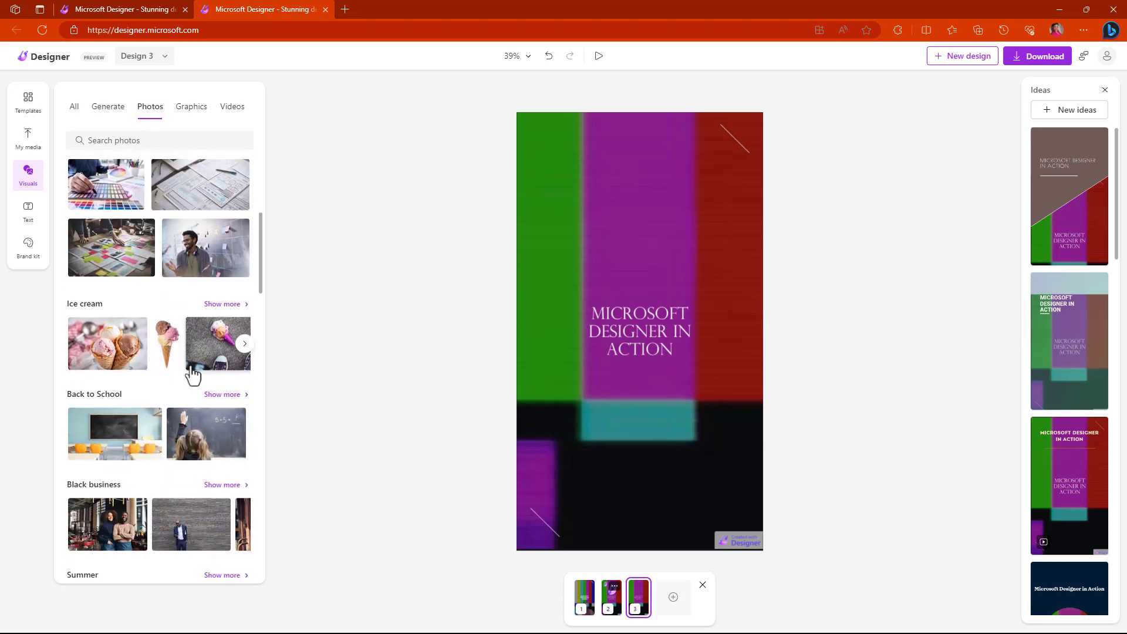
click(218, 344)
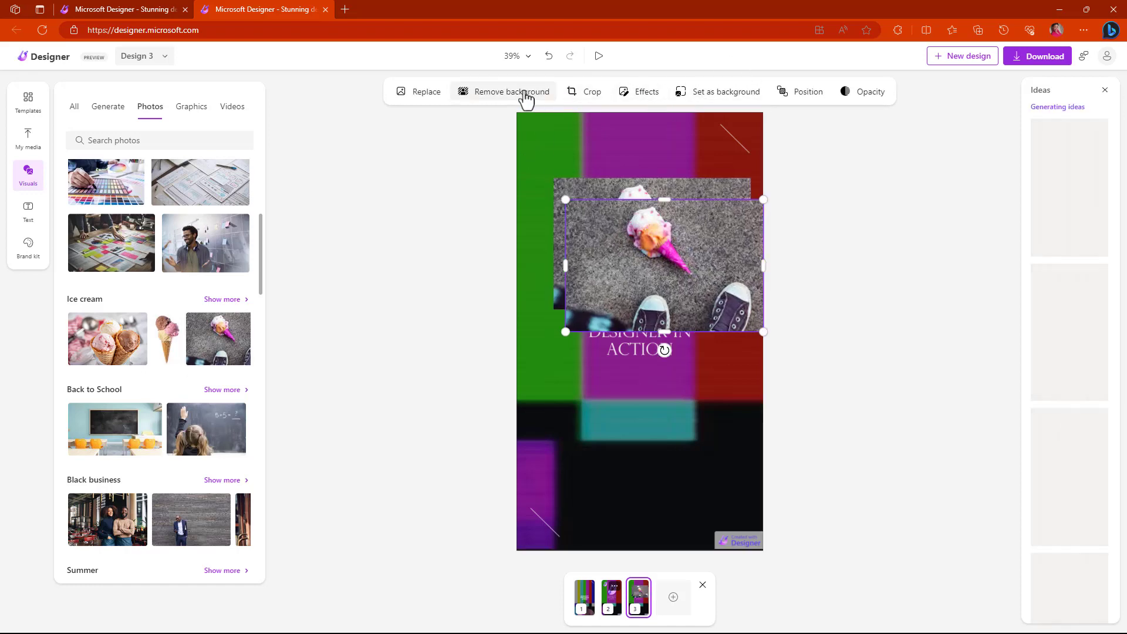
click(645, 92)
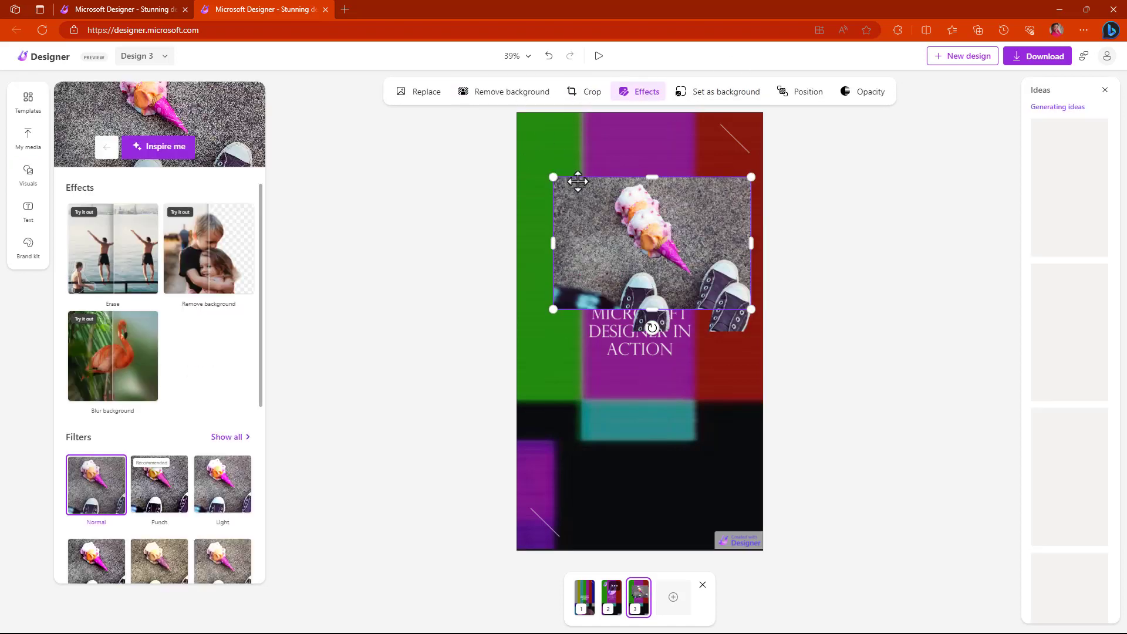
click(209, 249)
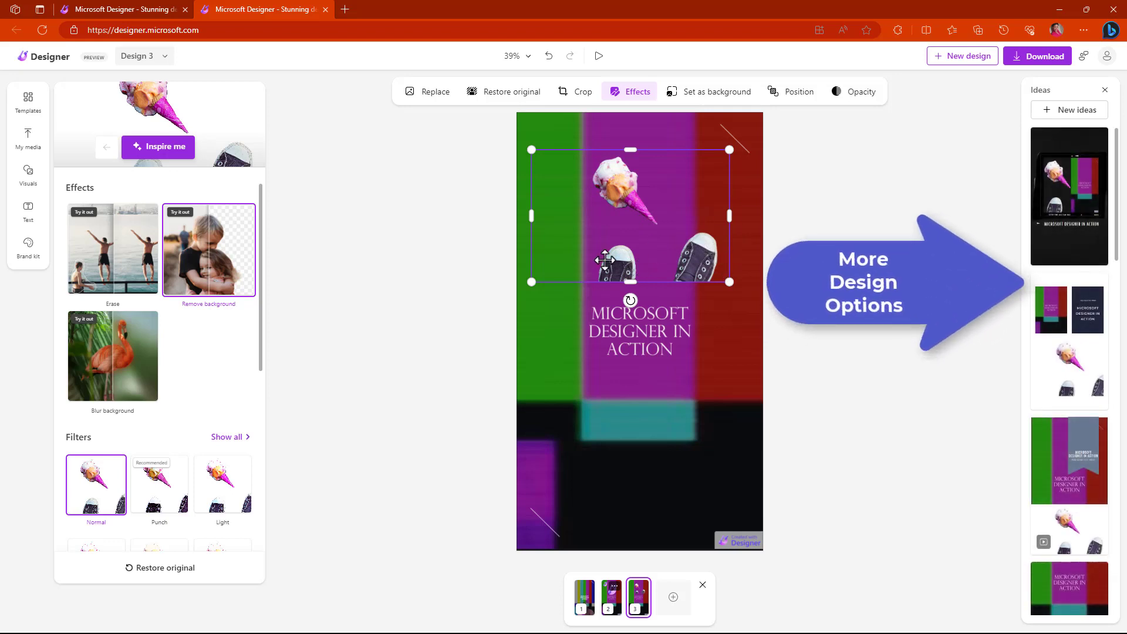
click(27, 174)
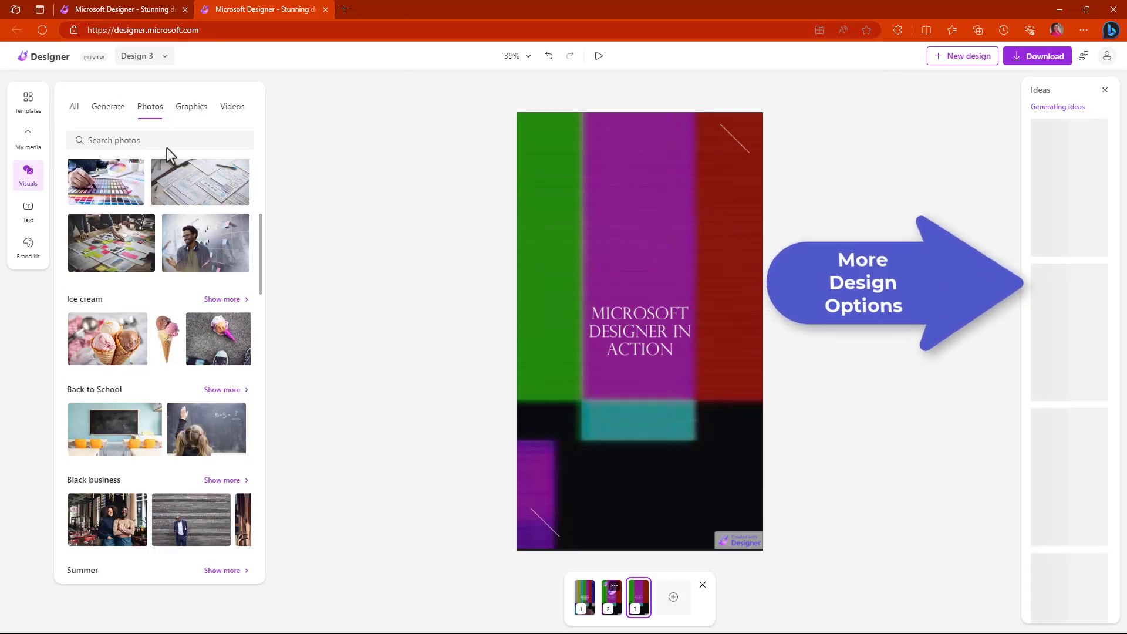
- Add the shorts icon from Graphics > Icons above the title on the third page
click(191, 107)
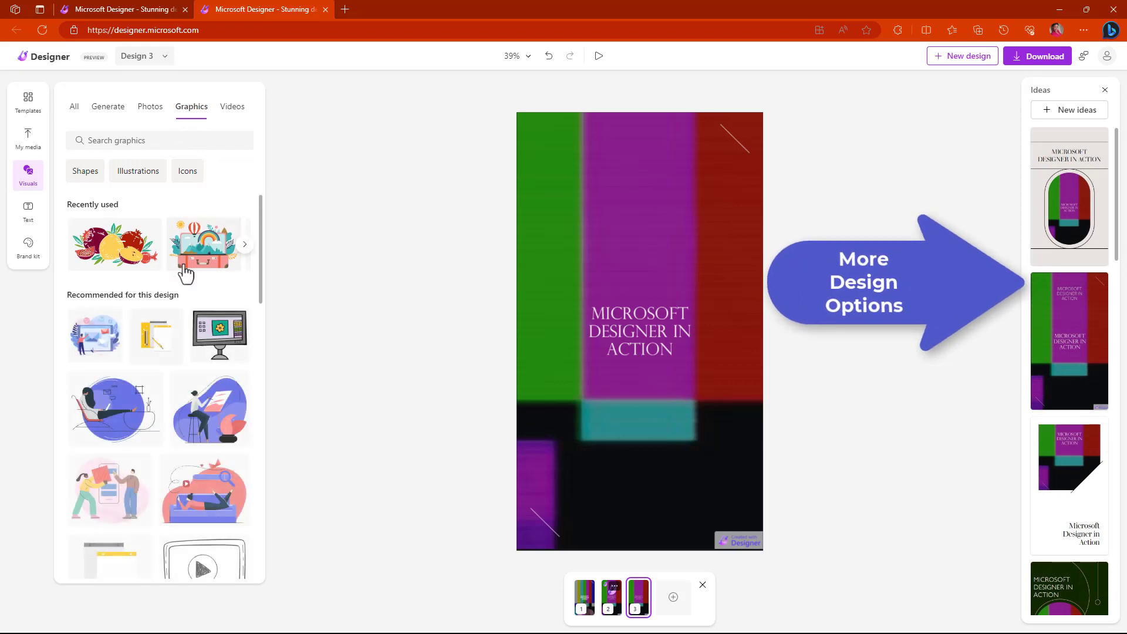
click(109, 488)
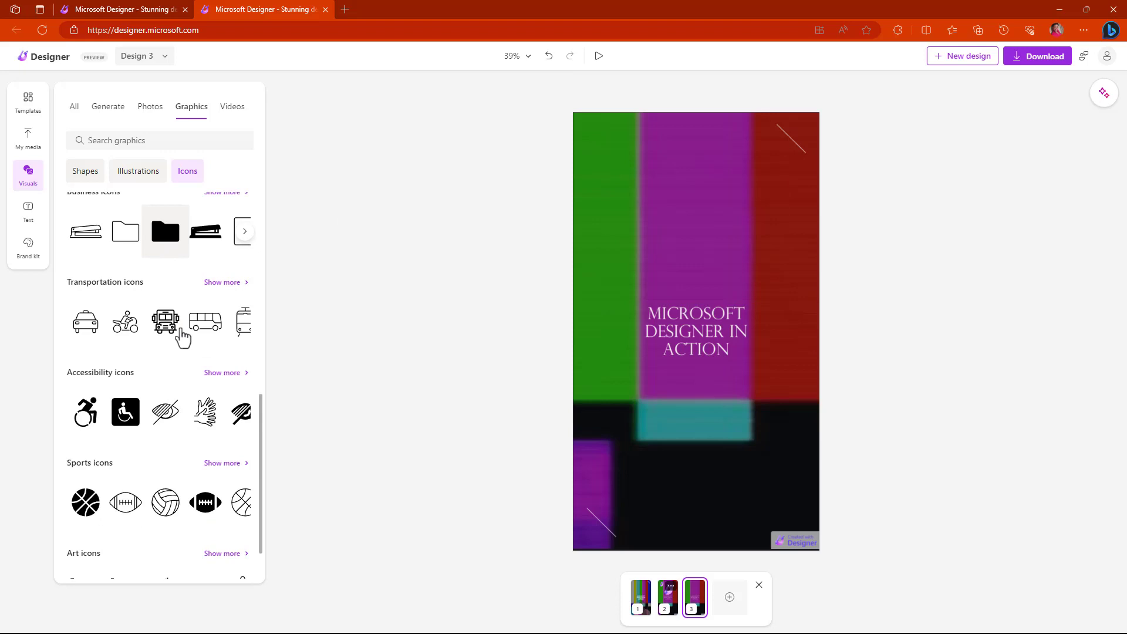
scroll(down, 3)
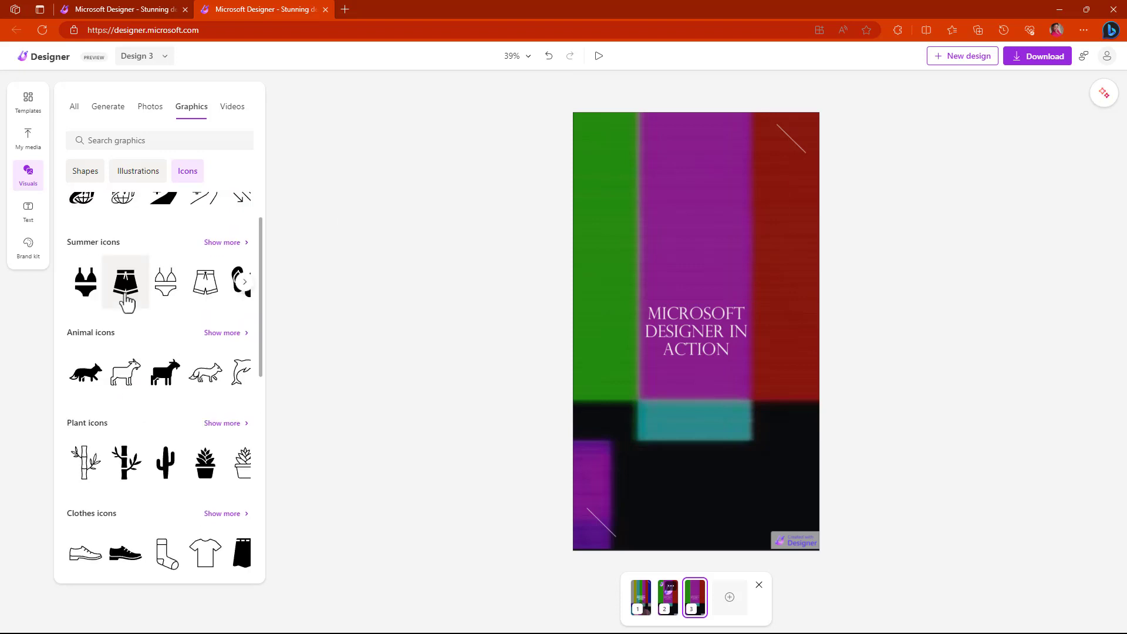
click(125, 282)
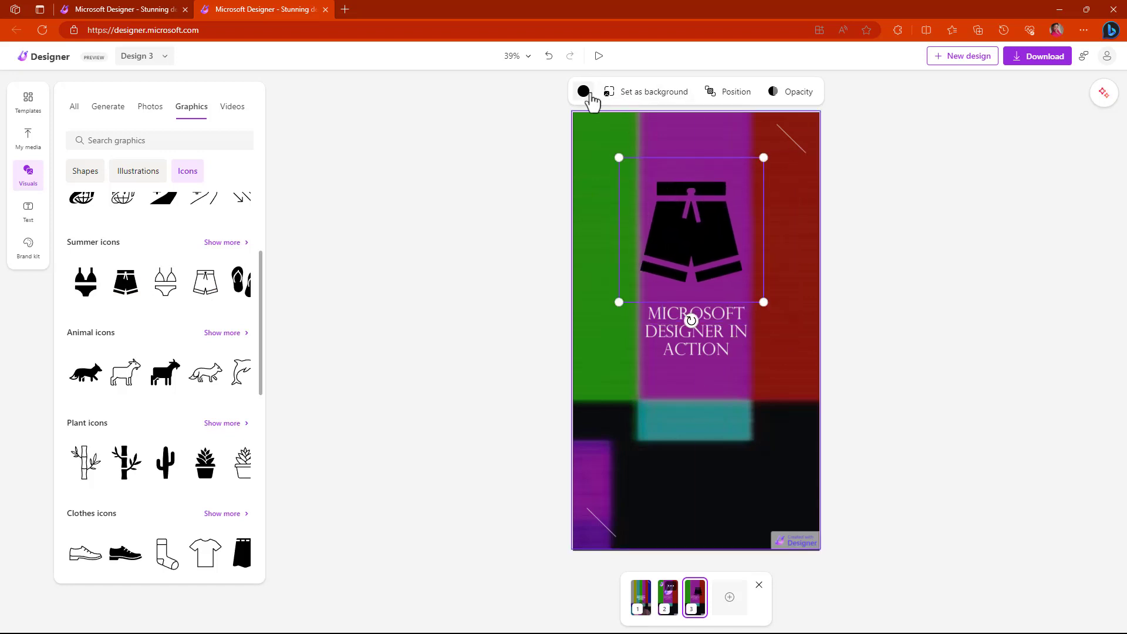
- Recolour the shorts icon from black to teal
click(584, 92)
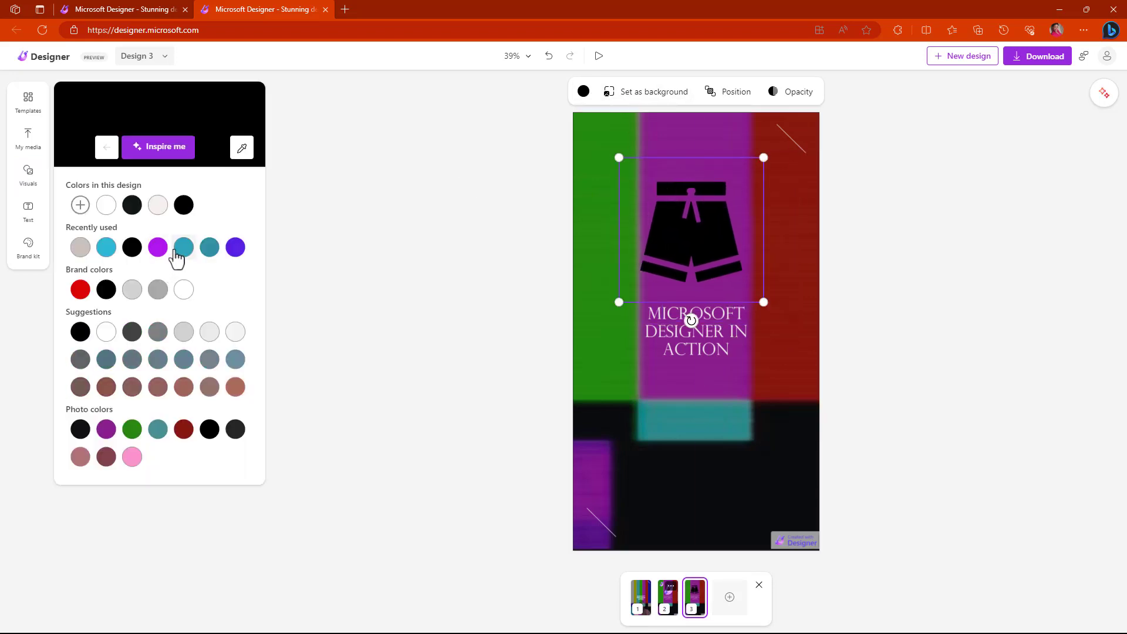
click(183, 246)
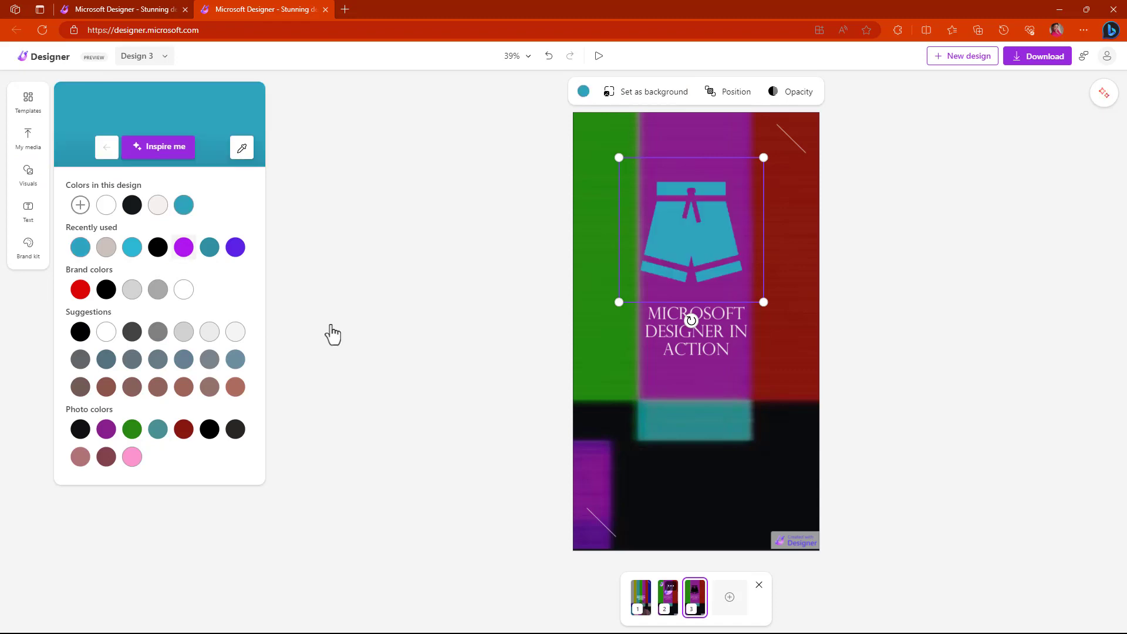